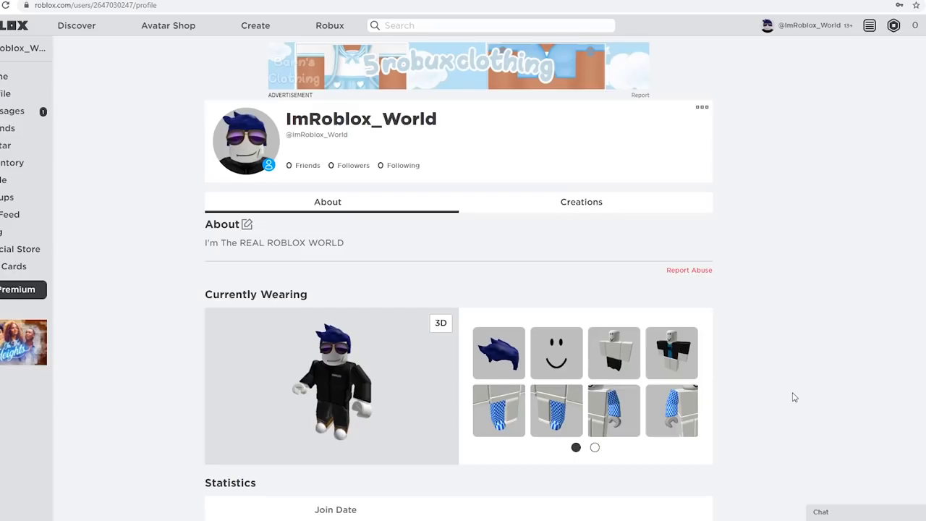
{"action": "mouse_move", "coordinate": [831, 139]}
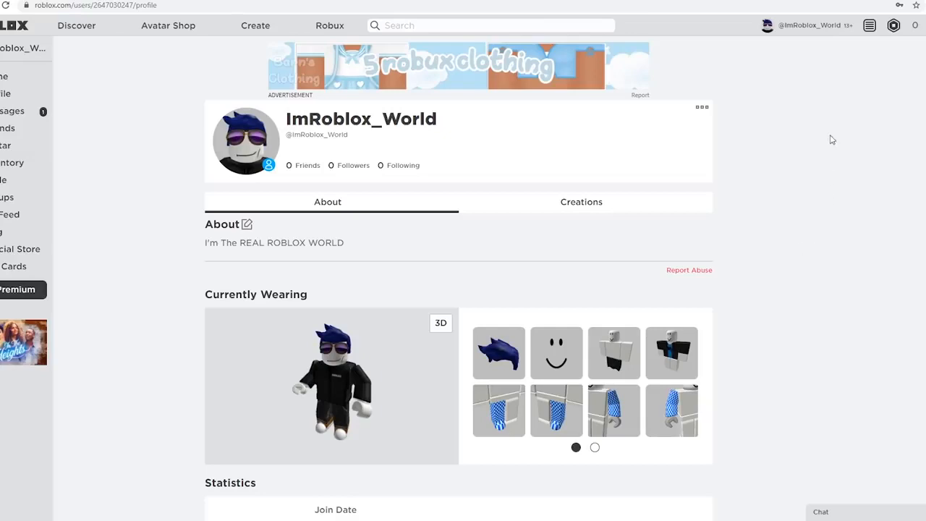
{"action": "mouse_move", "coordinate": [916, 29]}
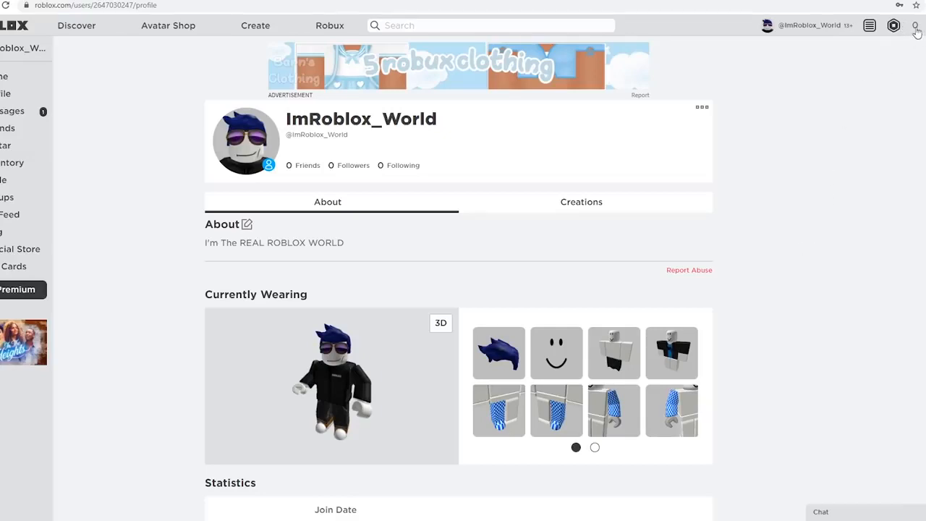
Go from the profile to the Buy Robux page via the top-bar Robux balance menu.
{"action": "left_click", "coordinate": [869, 26]}
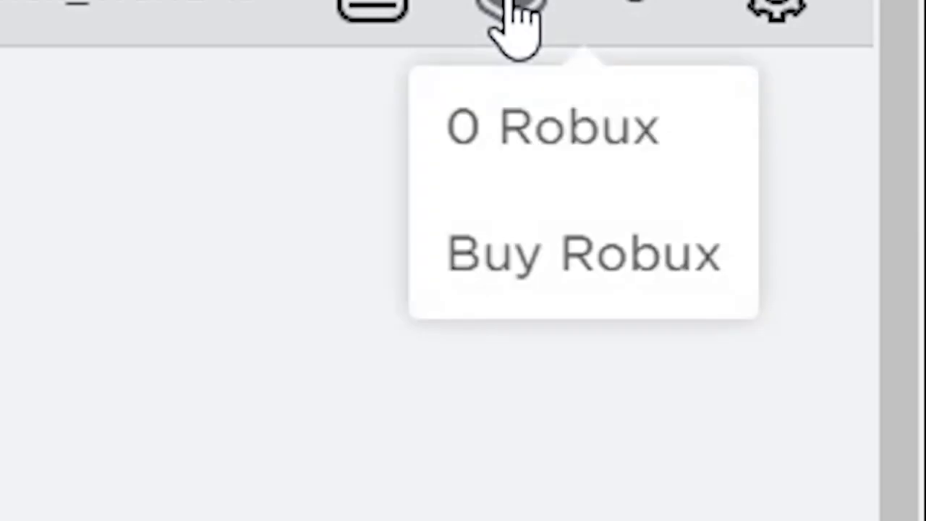
{"action": "mouse_move", "coordinate": [553, 137]}
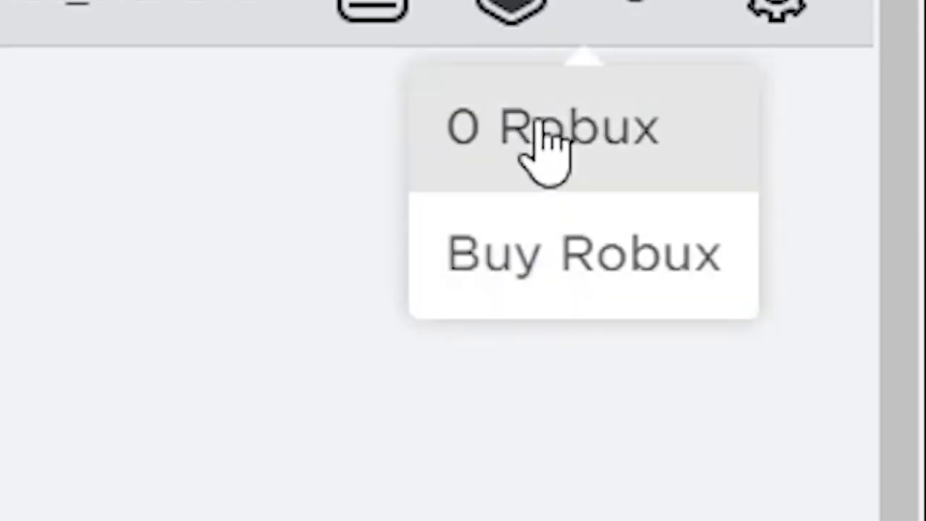
{"action": "mouse_move", "coordinate": [538, 297]}
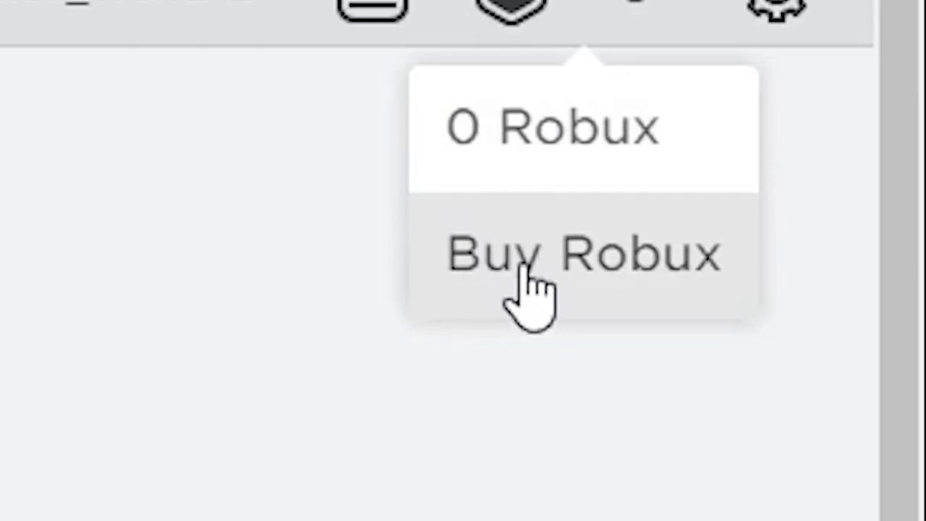
{"action": "left_click", "coordinate": [582, 253]}
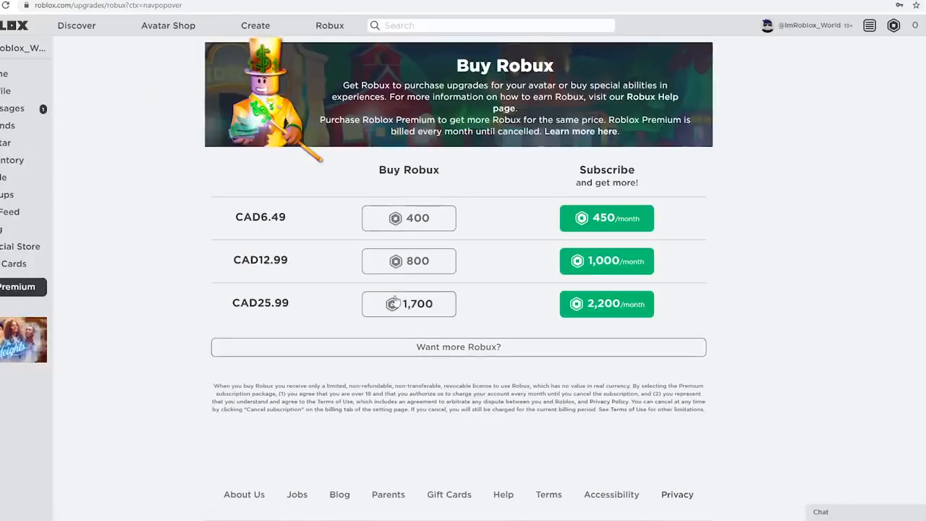
Reveal the value packs and choose the 10,000 Robux pack, CAD129.99 due at checkout.
{"action": "left_click", "coordinate": [458, 348]}
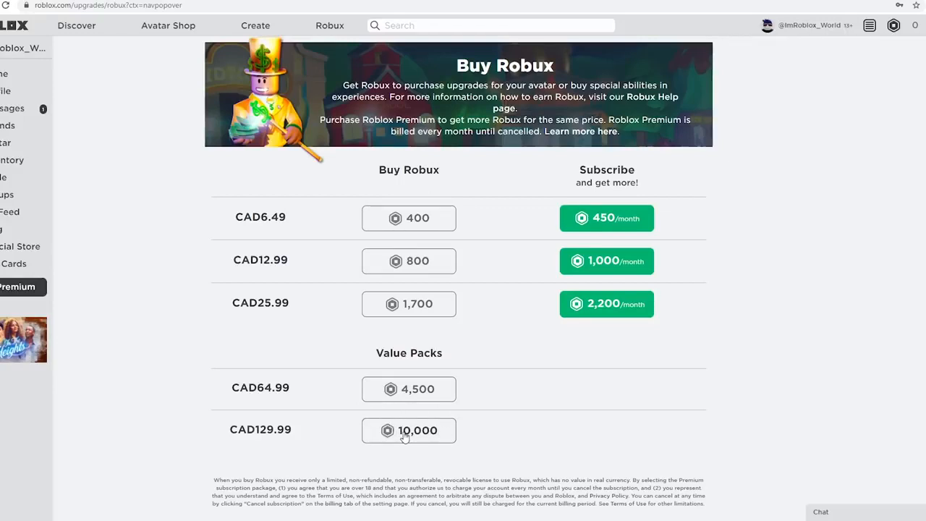
{"action": "left_click", "coordinate": [408, 430]}
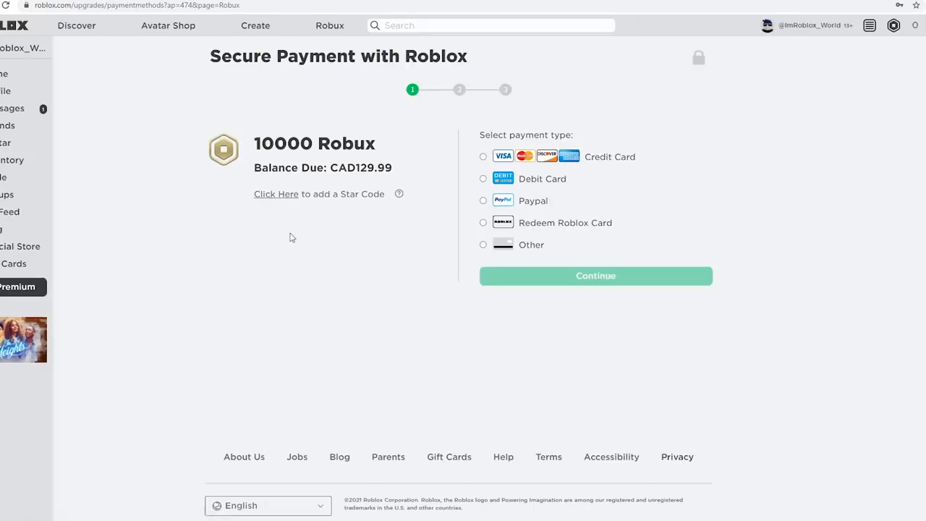
{"action": "mouse_move", "coordinate": [131, 175]}
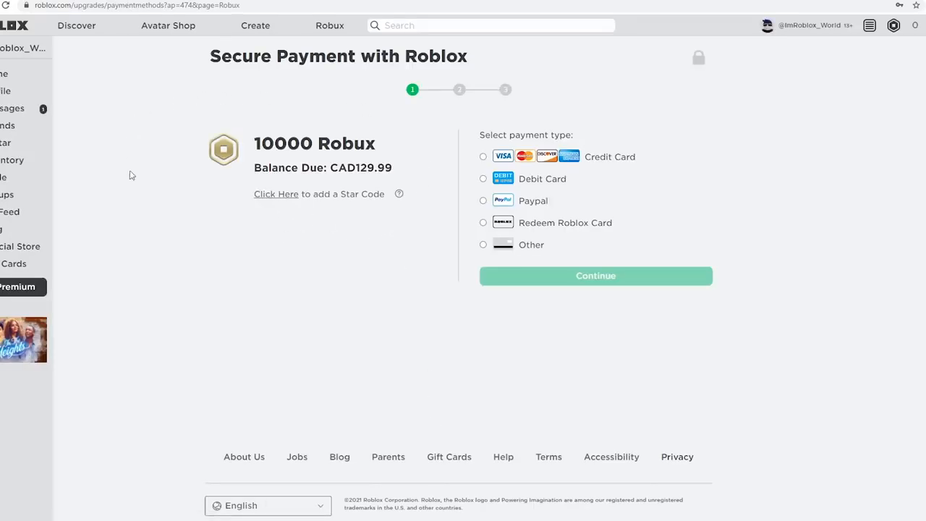
{"action": "mouse_move", "coordinate": [377, 177]}
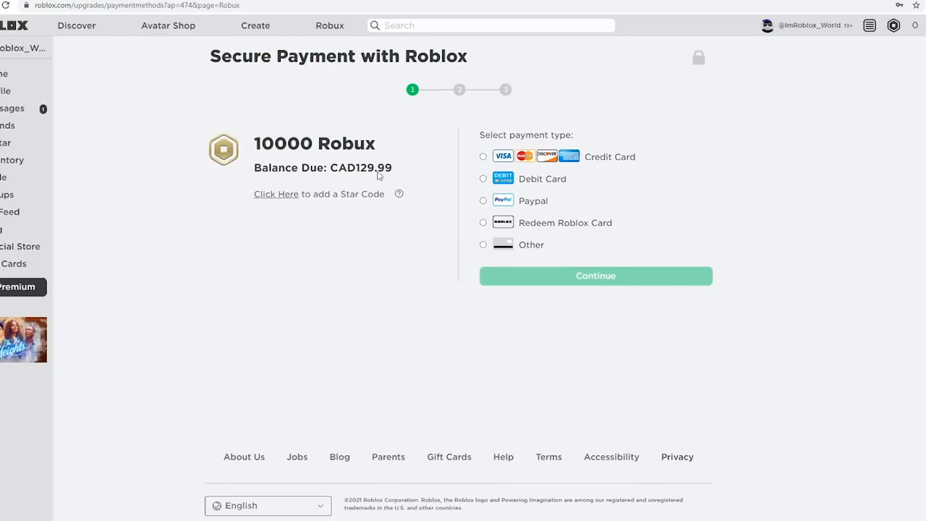
{"action": "mouse_move", "coordinate": [182, 125]}
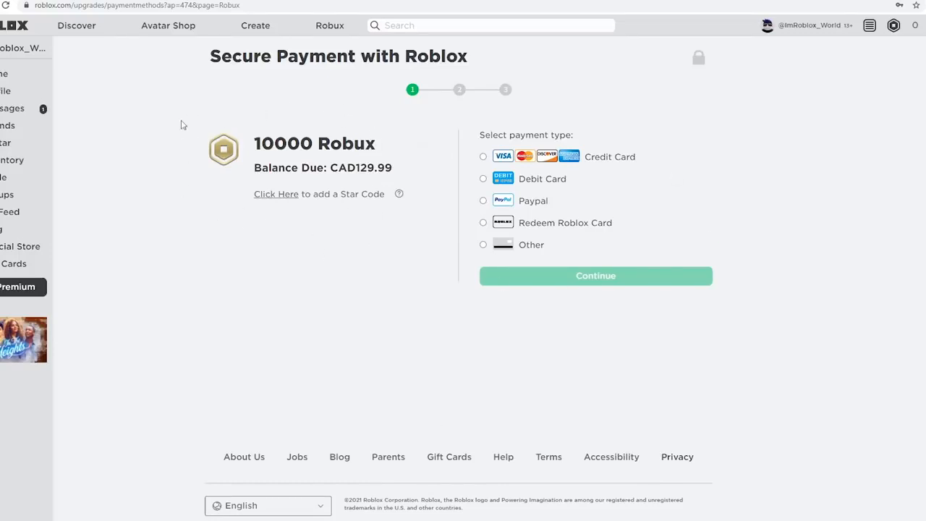
{"action": "mouse_move", "coordinate": [758, 208]}
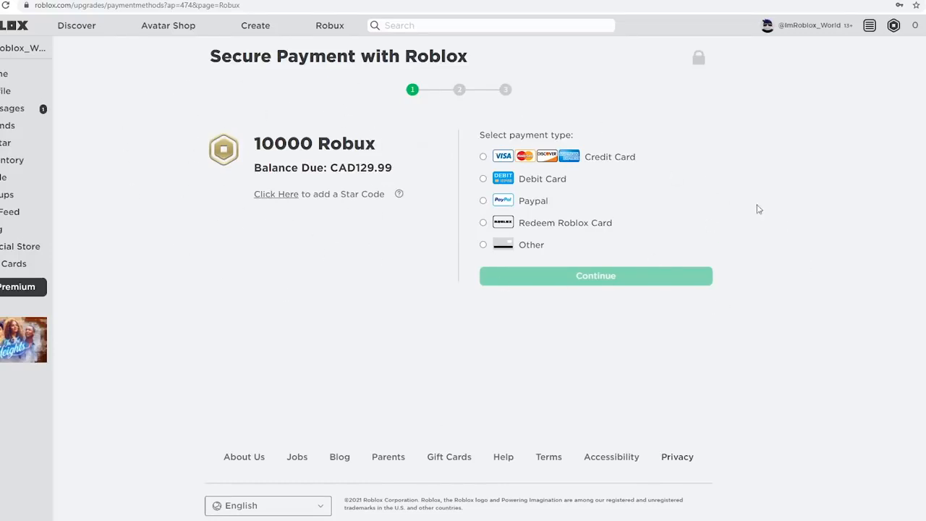
{"action": "mouse_move", "coordinate": [106, 105]}
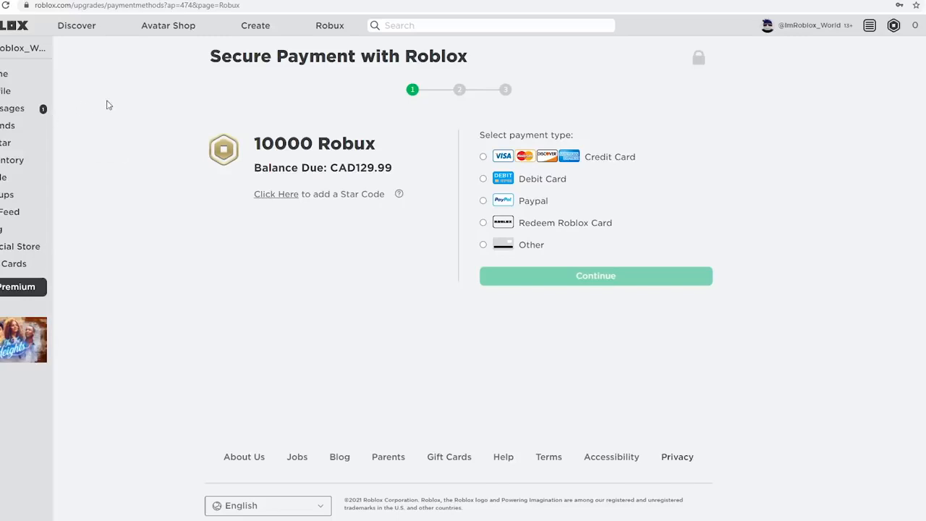
{"action": "mouse_move", "coordinate": [26, 104]}
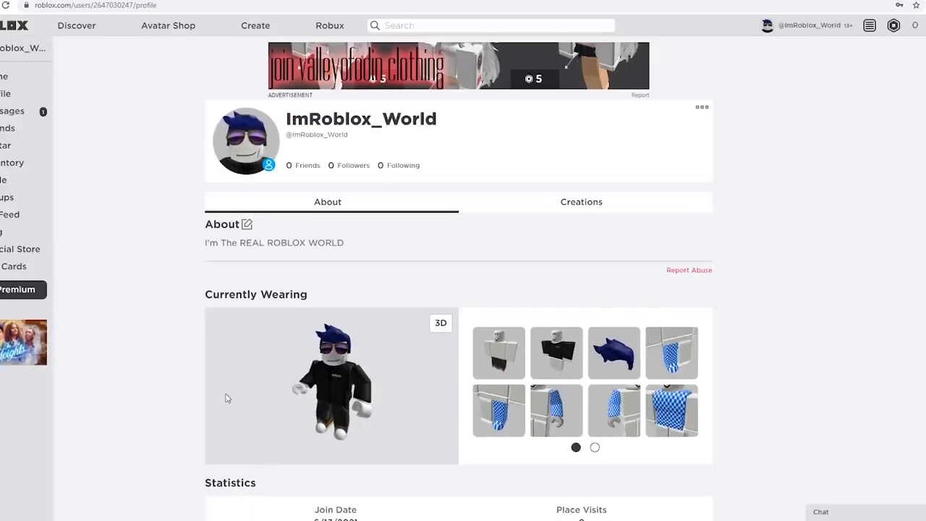
{"action": "mouse_move", "coordinate": [426, 324]}
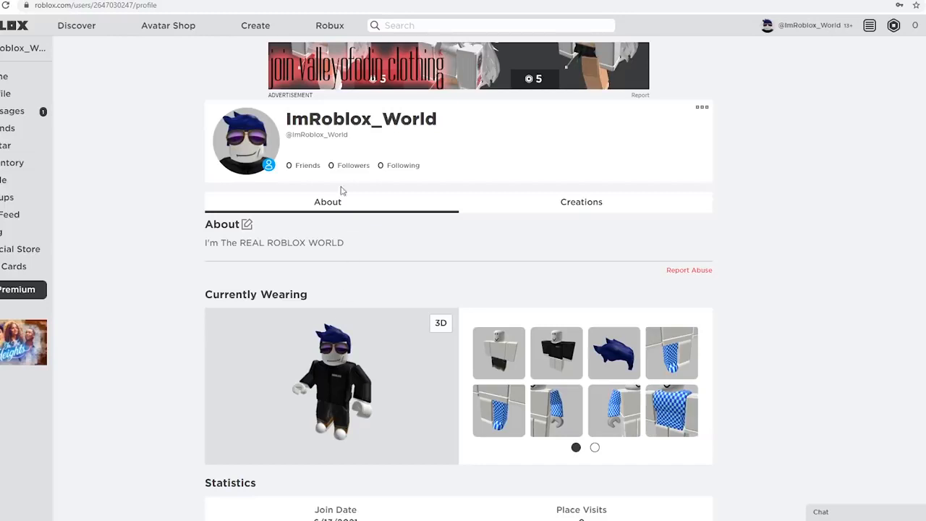
{"action": "mouse_move", "coordinate": [302, 148]}
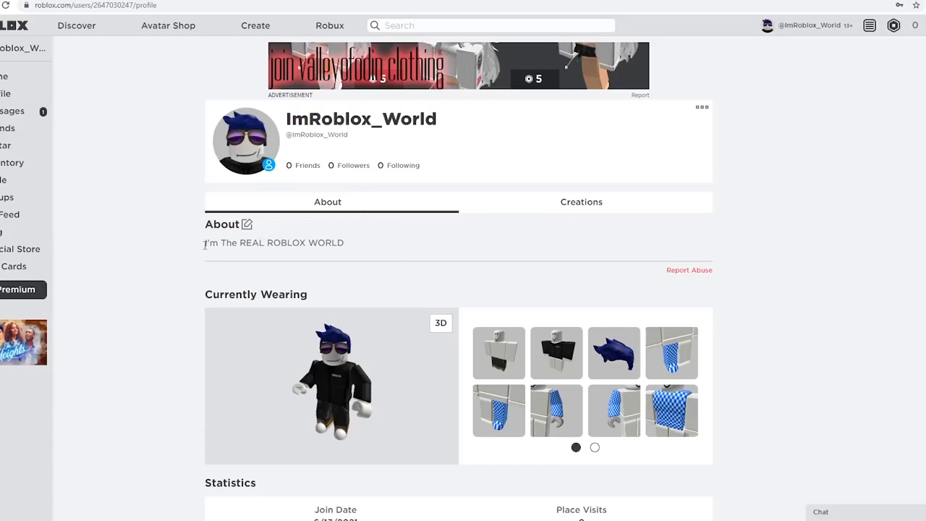
Replace the profile About text with '10000ROBUX!robux' and save it.
{"action": "left_click", "coordinate": [246, 222]}
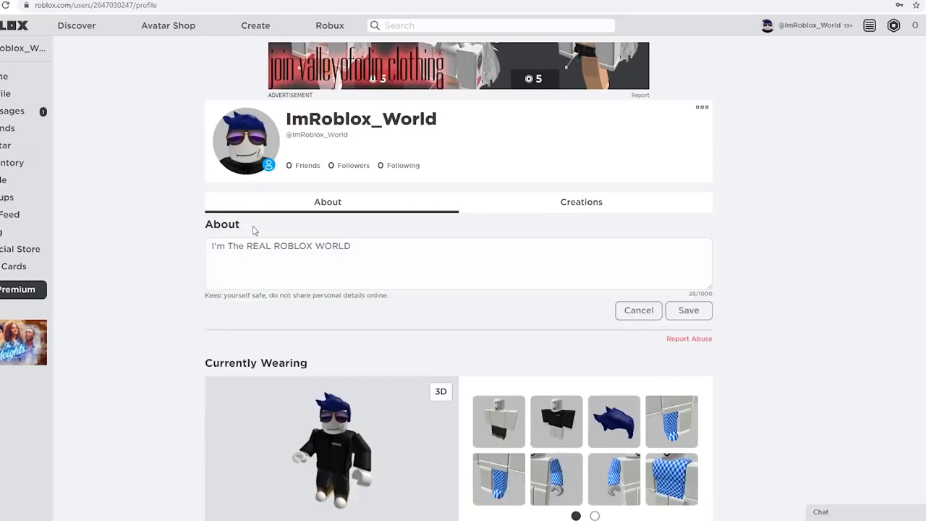
{"action": "triple_click", "coordinate": [281, 246]}
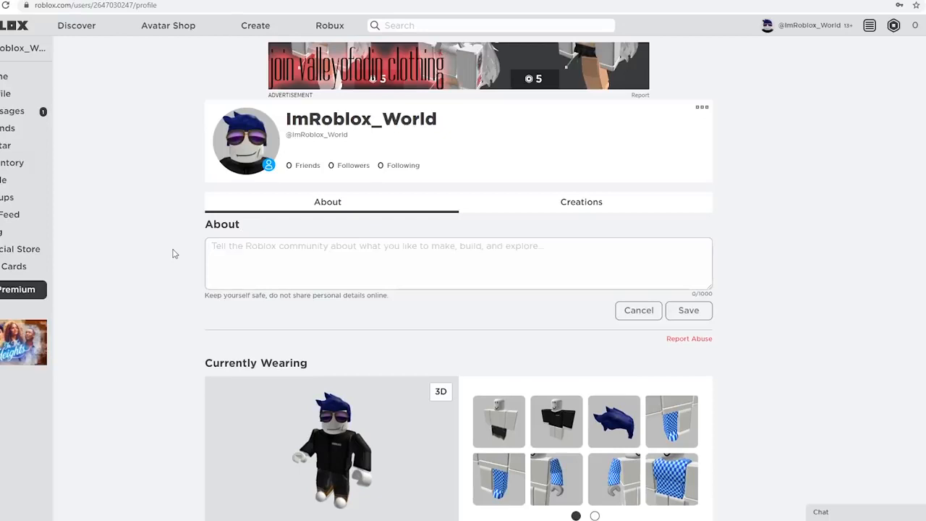
{"action": "type", "text": "10000"}
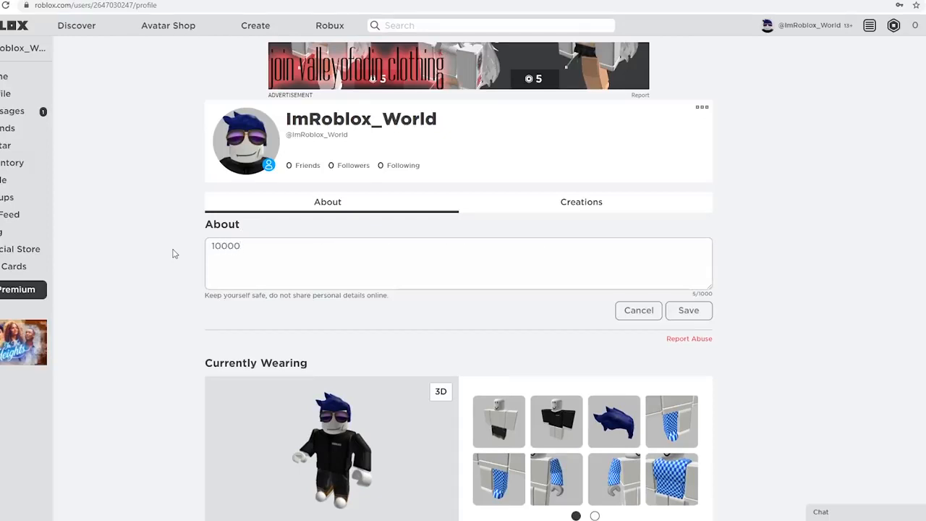
{"action": "type", "text": "ROB"}
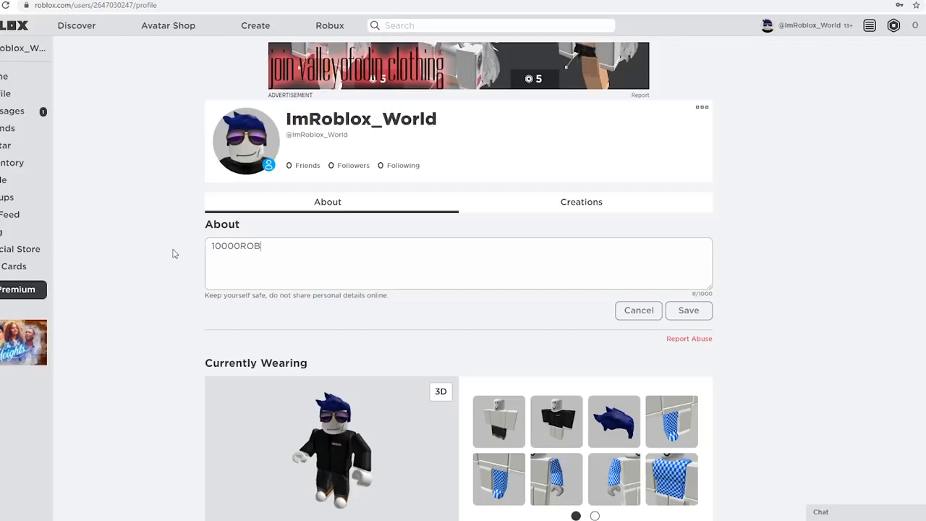
{"action": "type", "text": "UX"}
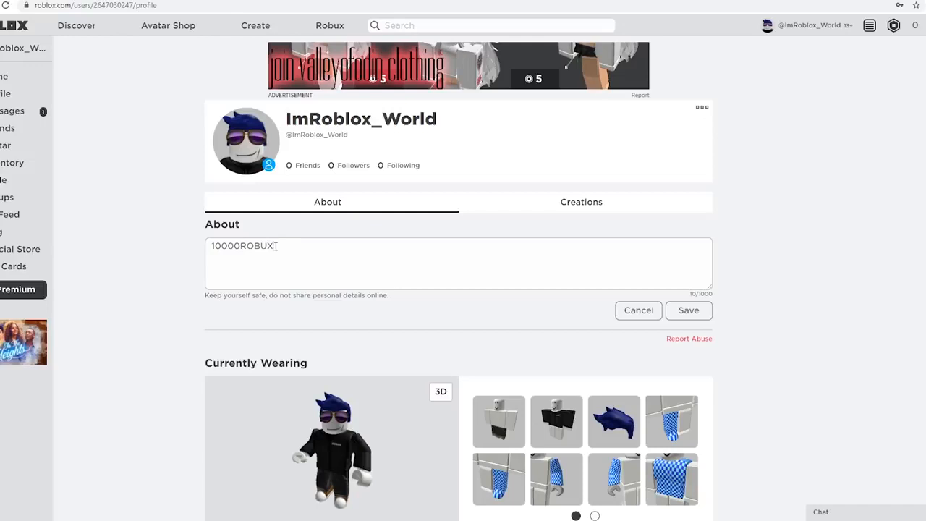
{"action": "type", "text": "!"}
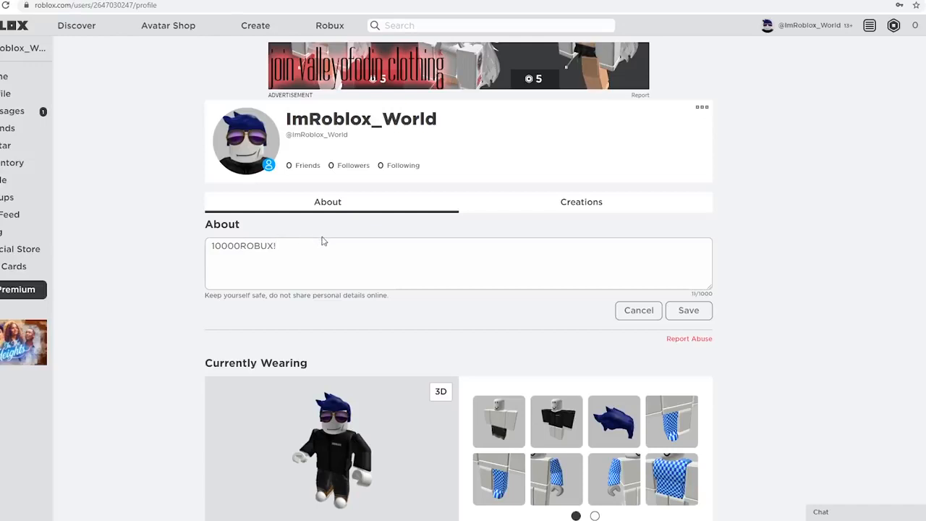
{"action": "type", "text": "!r"}
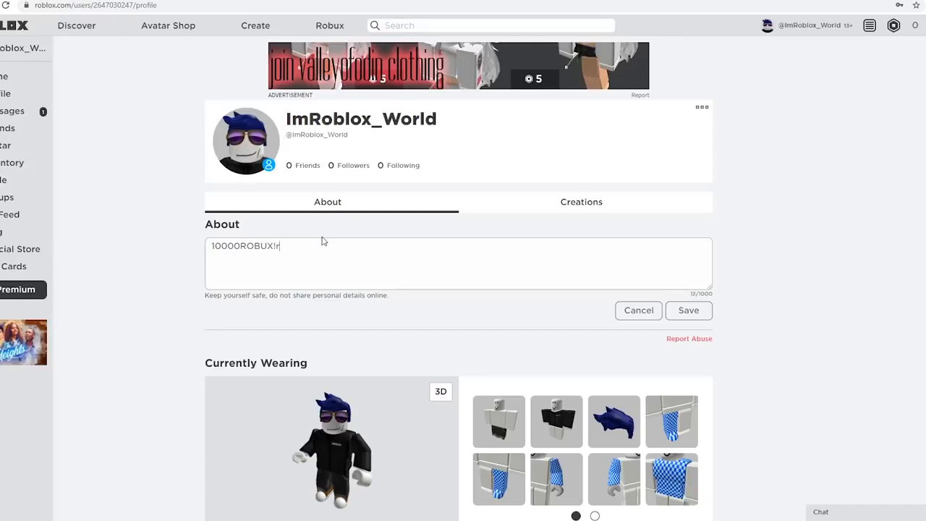
{"action": "left_click", "coordinate": [689, 310]}
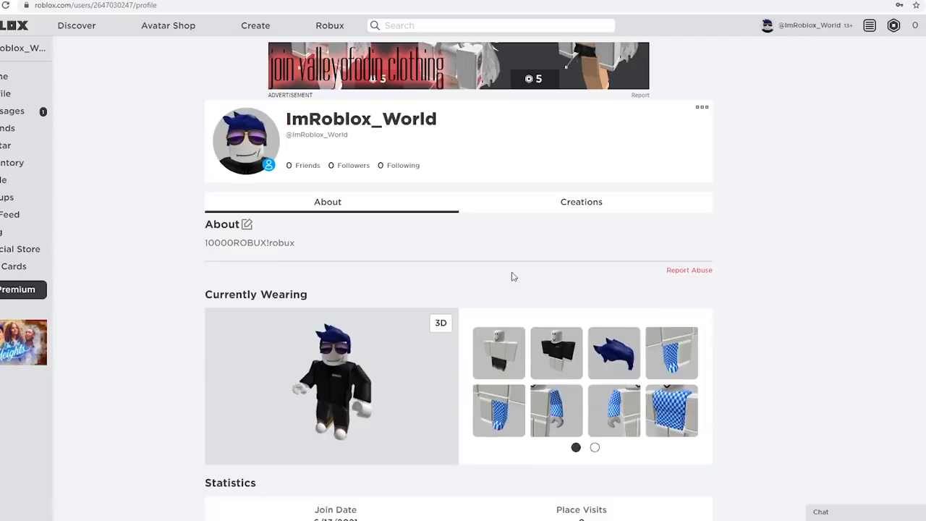
{"action": "mouse_move", "coordinate": [275, 223]}
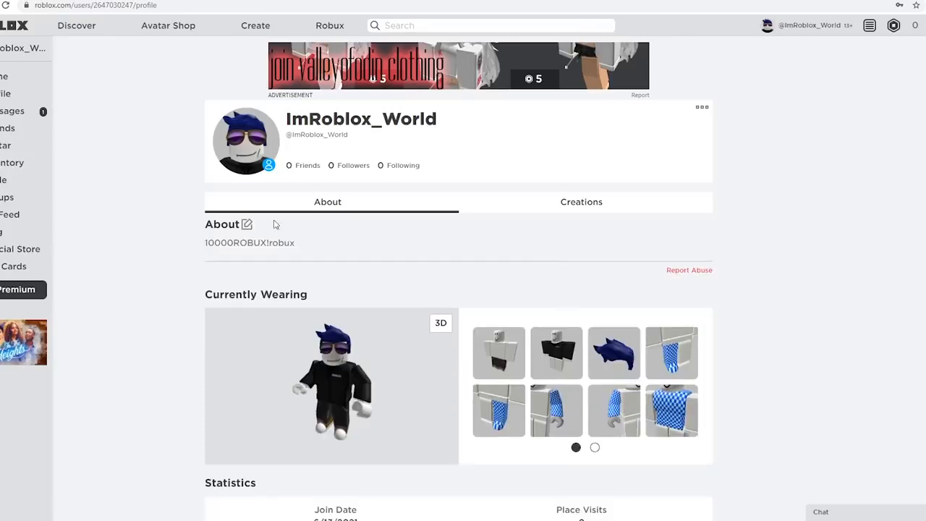
{"action": "double_click", "coordinate": [249, 243]}
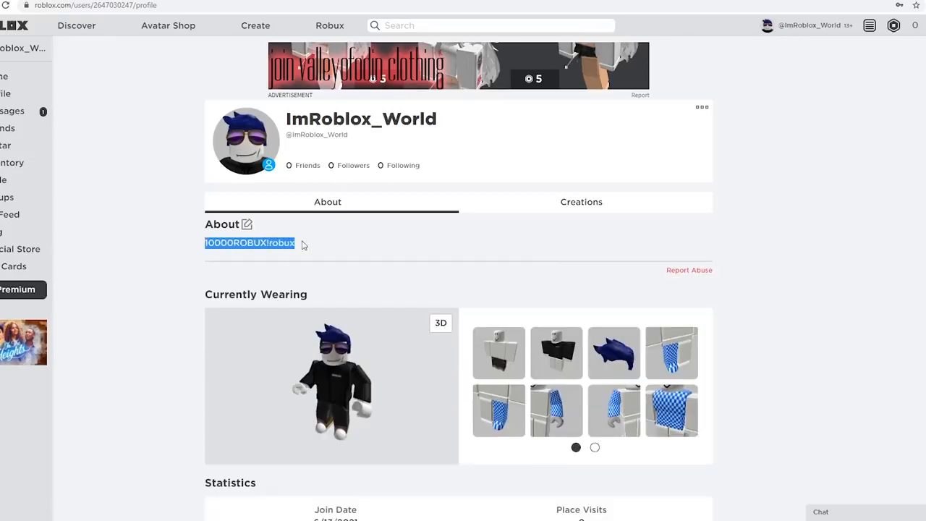
{"action": "left_click", "coordinate": [326, 243]}
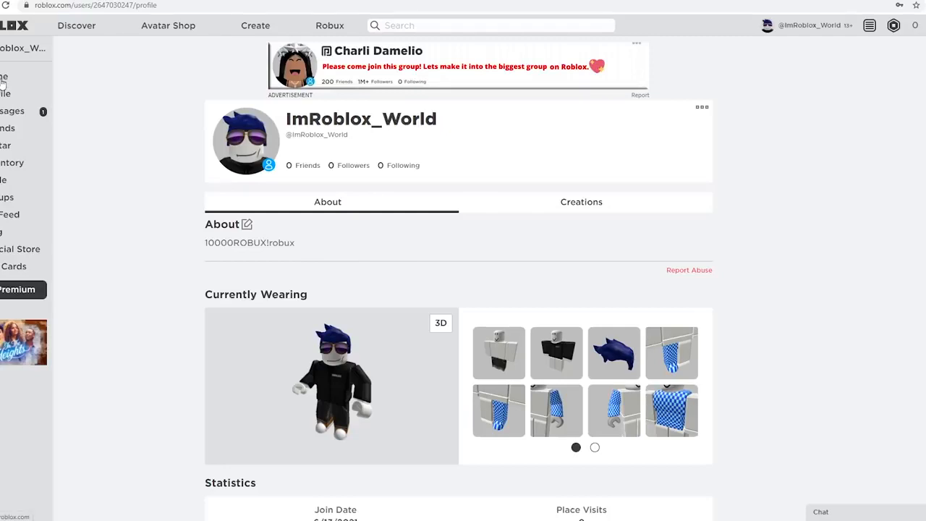
From the home page, search groups for 'robux10K', which finds no matches.
{"action": "left_click", "coordinate": [6, 73]}
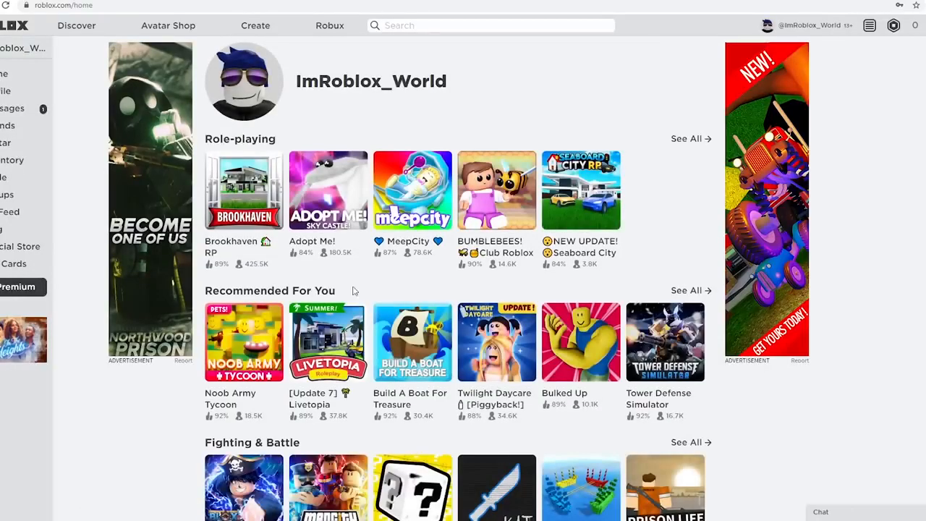
{"action": "mouse_move", "coordinate": [422, 367]}
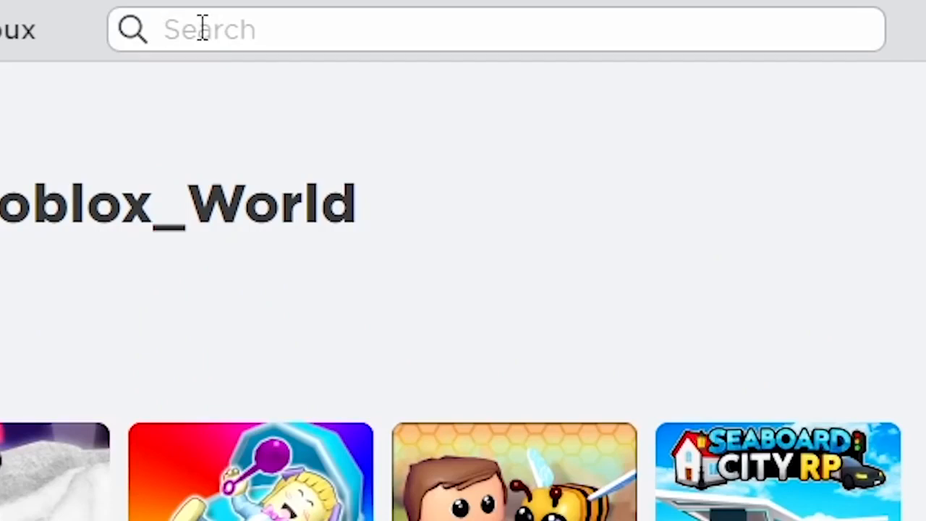
{"action": "type", "text": "robux"}
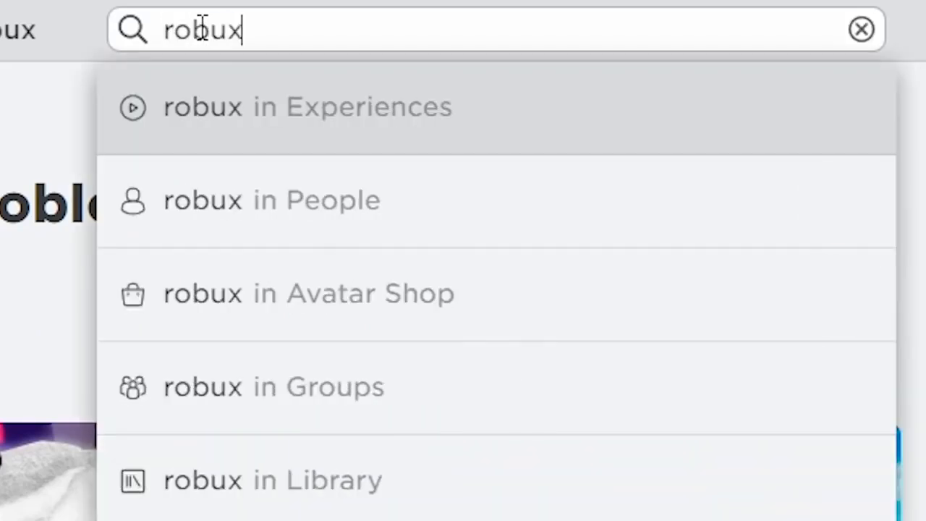
{"action": "type", "text": "10K"}
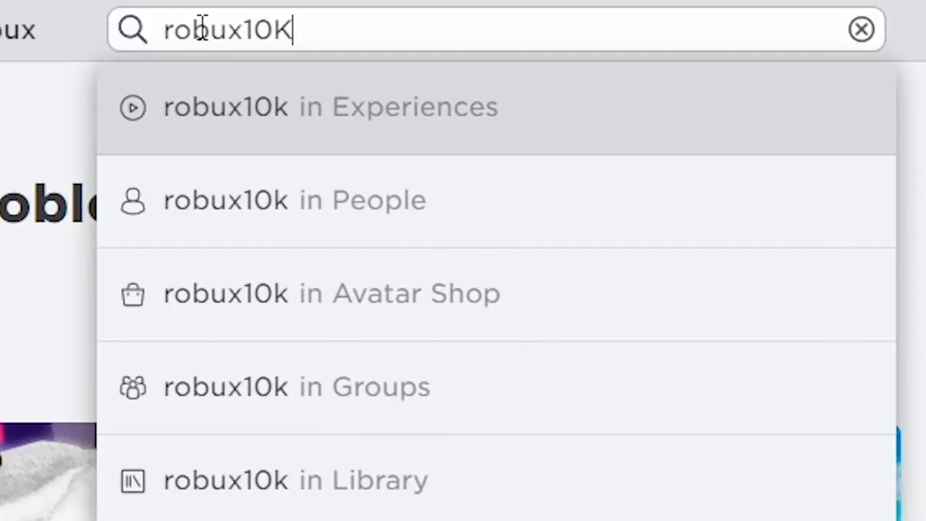
{"action": "mouse_move", "coordinate": [397, 336]}
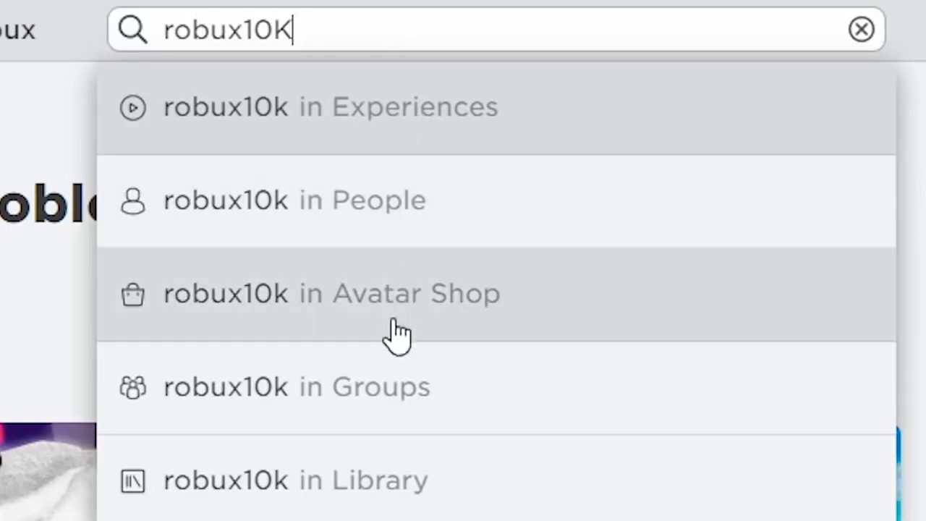
{"action": "mouse_move", "coordinate": [412, 405]}
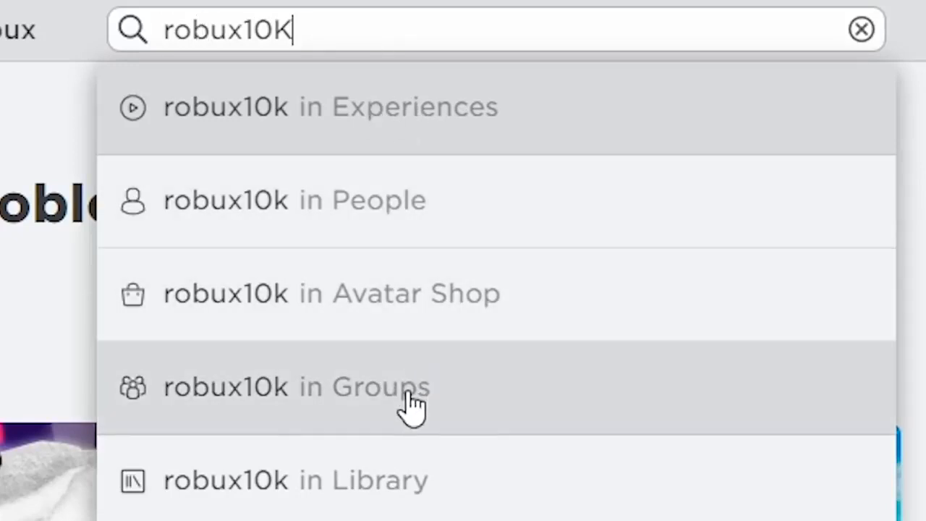
{"action": "left_click", "coordinate": [297, 386]}
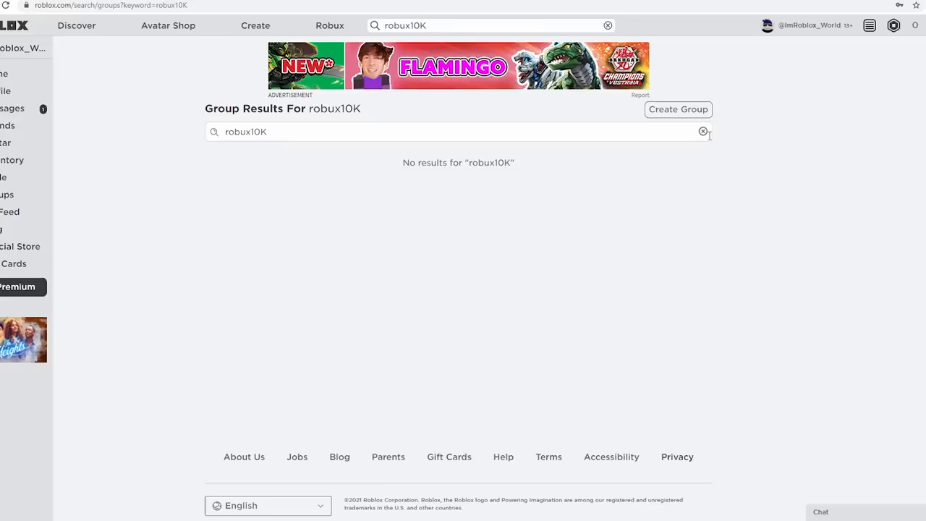
Clear the 'robux10K' group search and look through the featured group categories.
{"action": "left_click", "coordinate": [703, 132]}
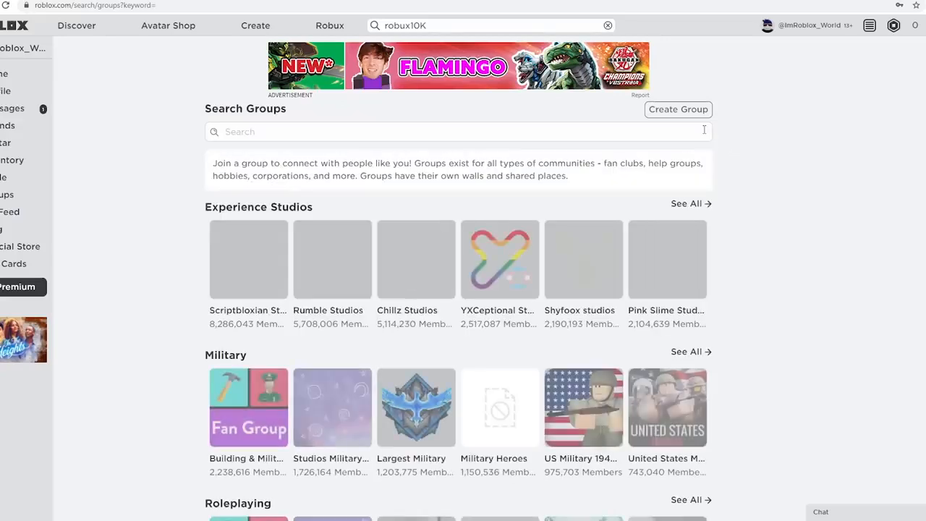
{"action": "scroll", "scroll_direction": "down", "scroll_amount": 3}
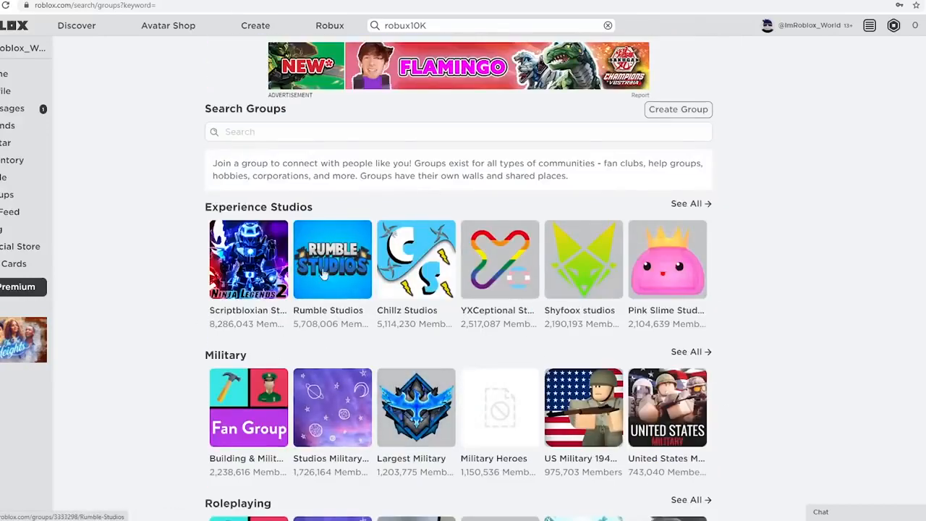
{"action": "scroll", "scroll_direction": "down", "scroll_amount": 3}
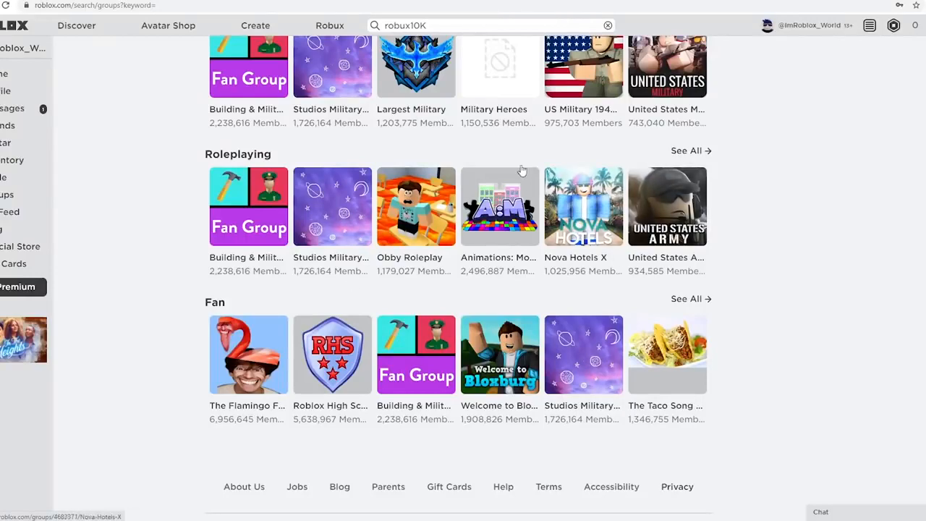
{"action": "scroll", "scroll_direction": "up", "scroll_amount": 3}
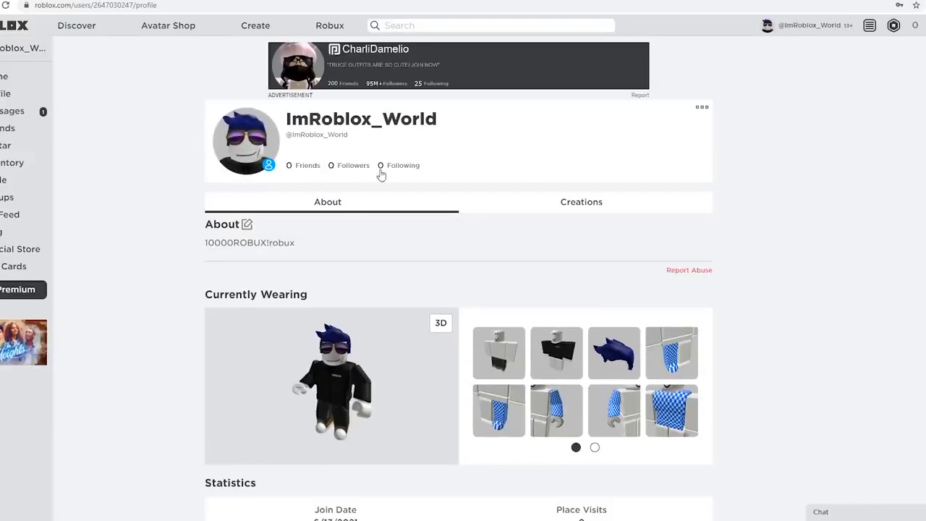
Scroll down the ImRoblox_World profile to its Statistics and footer.
{"action": "scroll", "scroll_direction": "down", "scroll_amount": 3}
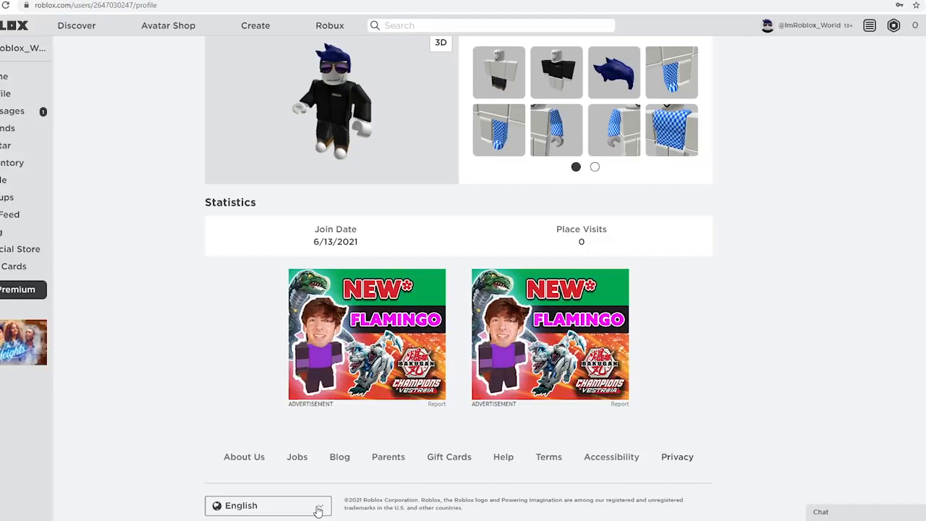
Expand the footer's English language menu and browse its language options.
{"action": "left_click", "coordinate": [267, 506]}
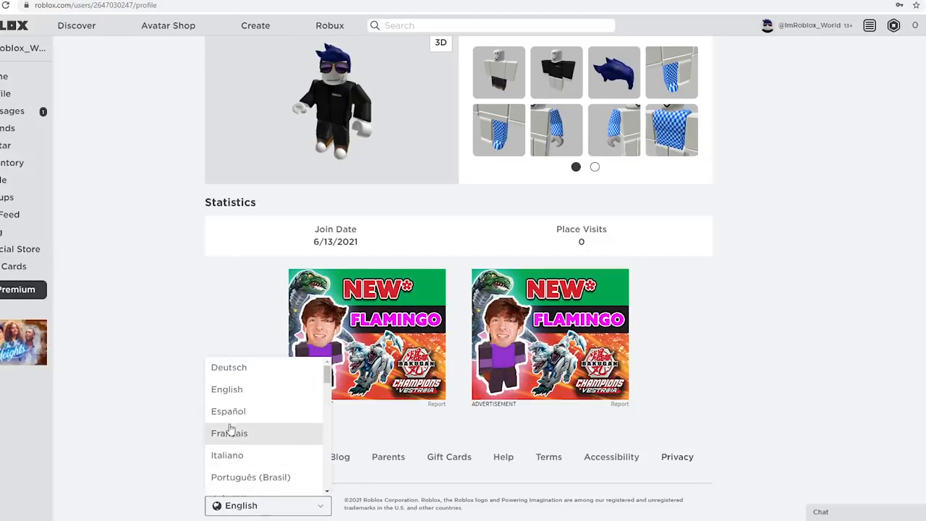
{"action": "scroll", "scroll_direction": "down", "scroll_amount": 3}
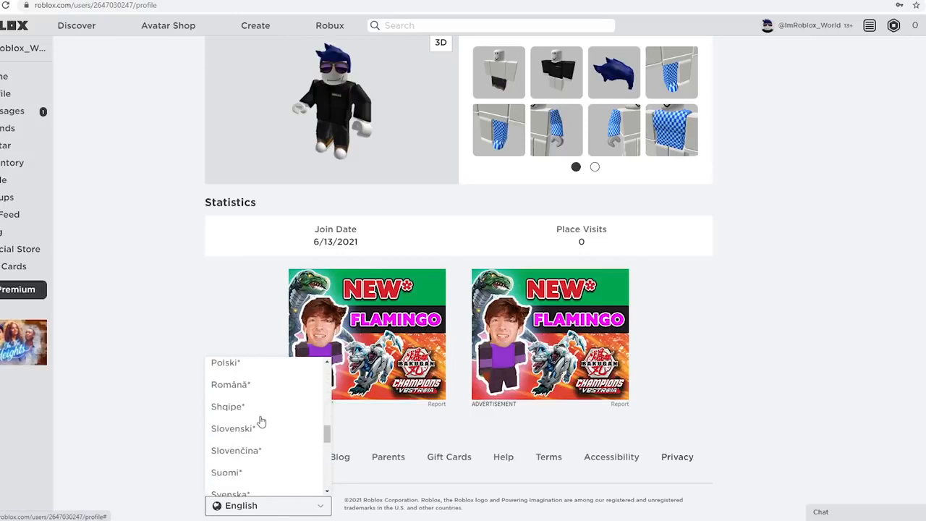
{"action": "scroll", "scroll_direction": "down", "scroll_amount": 3}
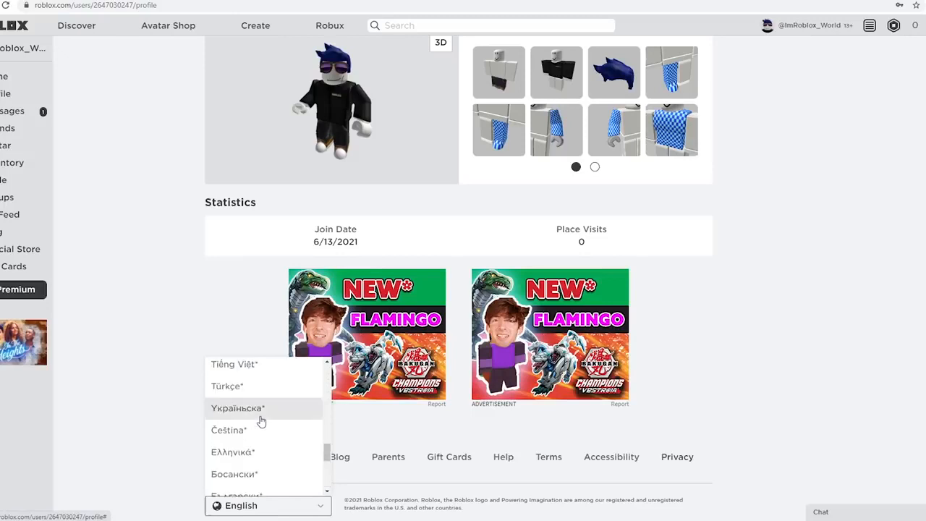
{"action": "scroll", "scroll_direction": "up", "scroll_amount": 3}
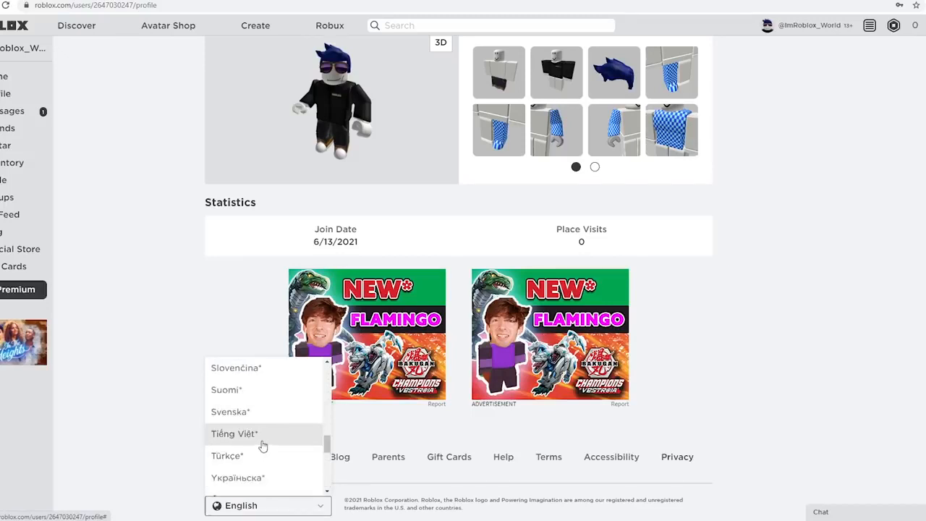
{"action": "mouse_move", "coordinate": [214, 443]}
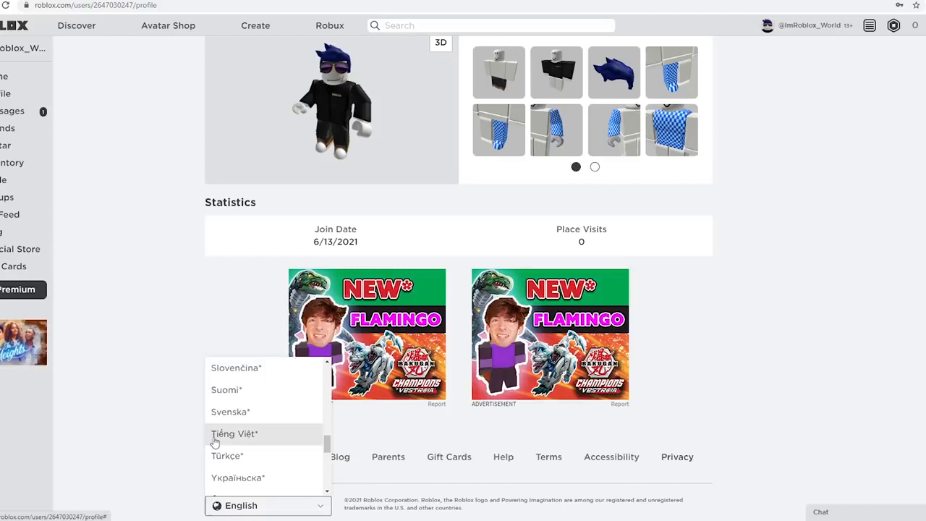
{"action": "mouse_move", "coordinate": [247, 443]}
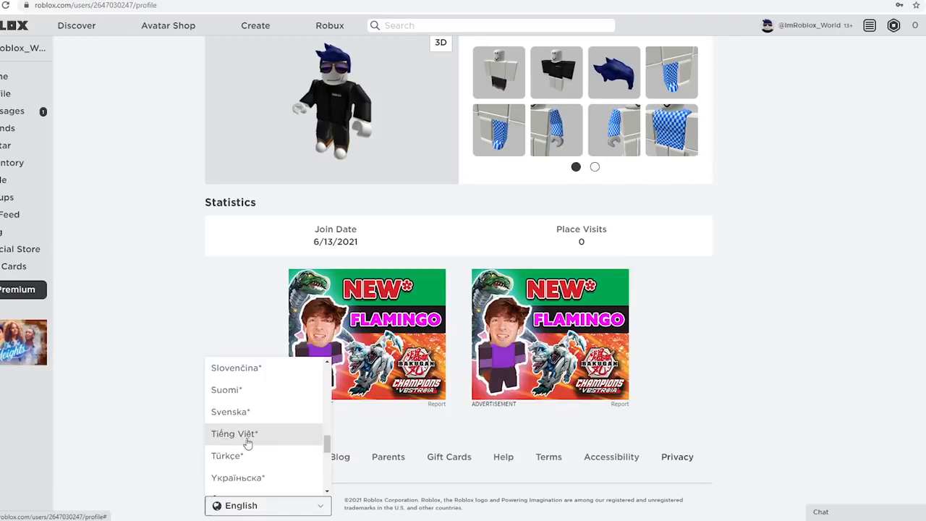
{"action": "mouse_move", "coordinate": [263, 437]}
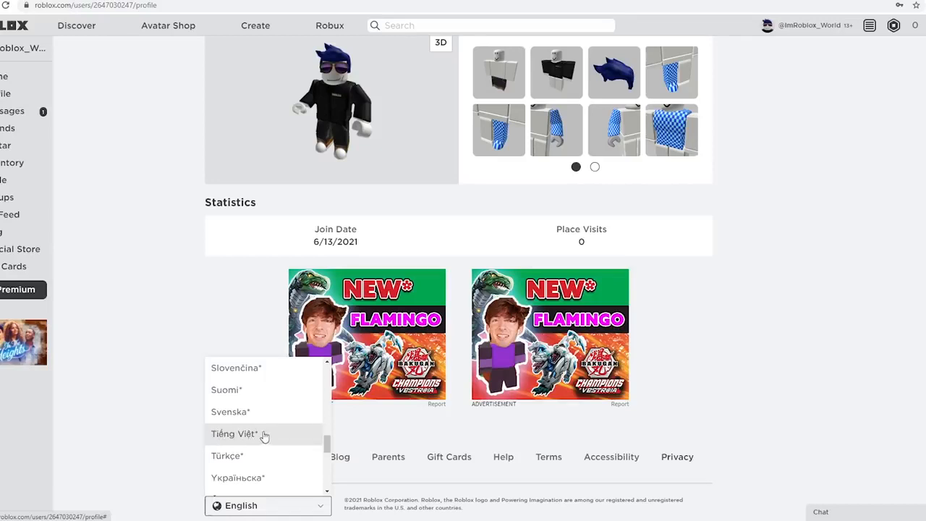
Set the site language to Tiếng Việt and dismiss the Unsupported Language warning with Ok.
{"action": "left_click", "coordinate": [233, 434]}
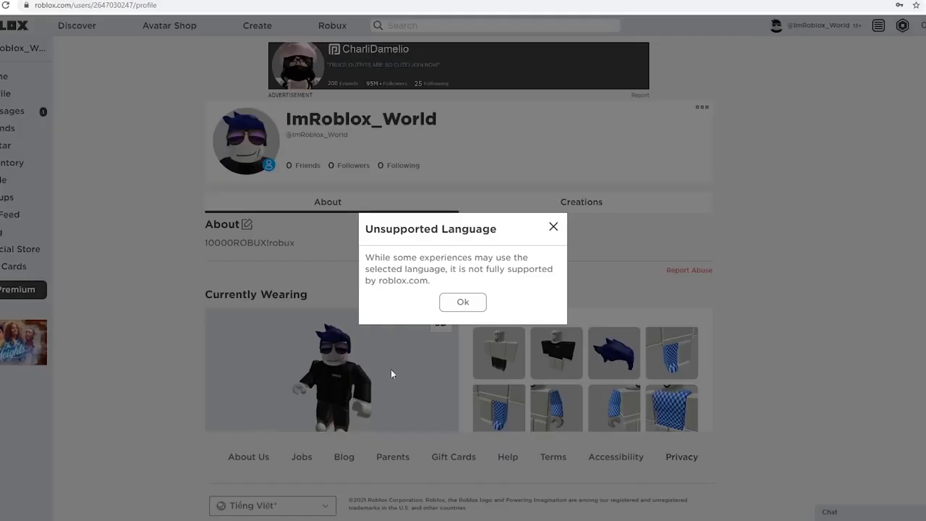
{"action": "double_click", "coordinate": [397, 228]}
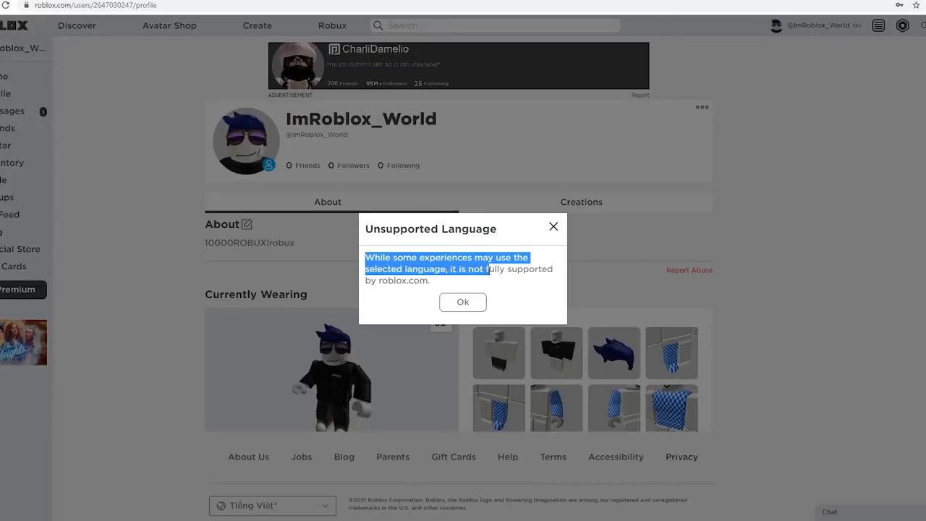
{"action": "left_click_drag", "start_coordinate": [477, 270], "coordinate": [437, 281]}
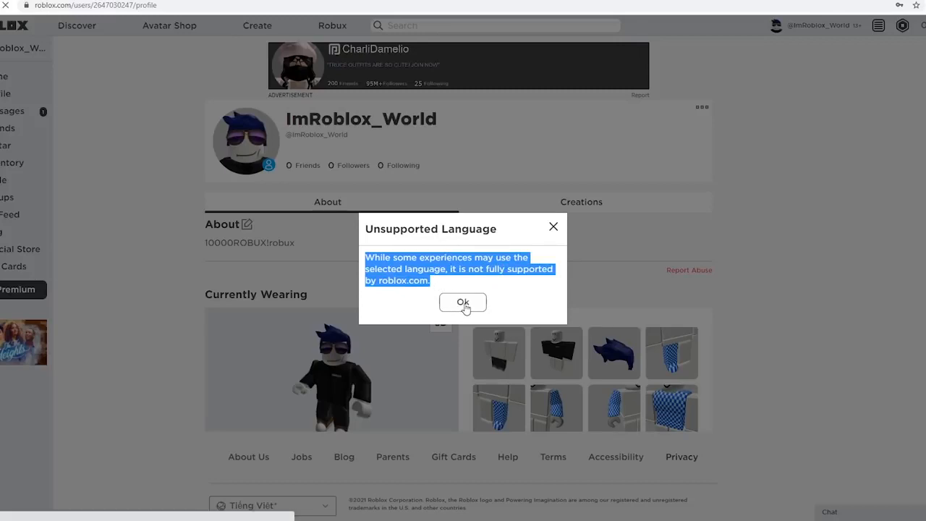
{"action": "left_click", "coordinate": [463, 303]}
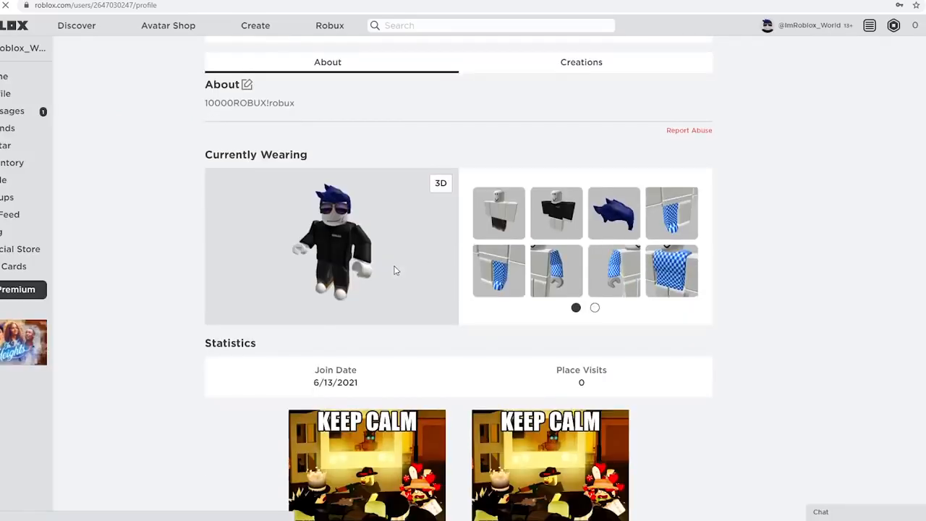
{"action": "scroll", "scroll_direction": "down", "scroll_amount": 3}
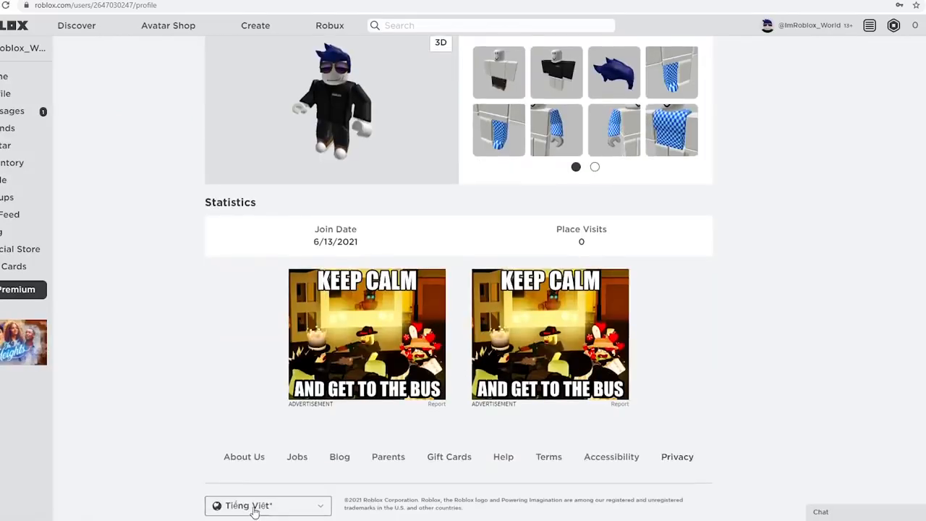
{"action": "mouse_move", "coordinate": [220, 509]}
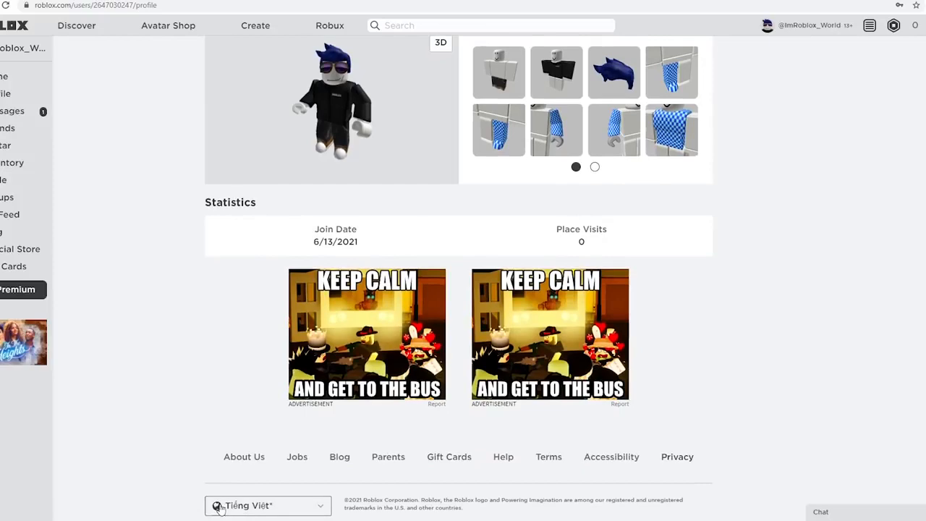
{"action": "mouse_move", "coordinate": [284, 497]}
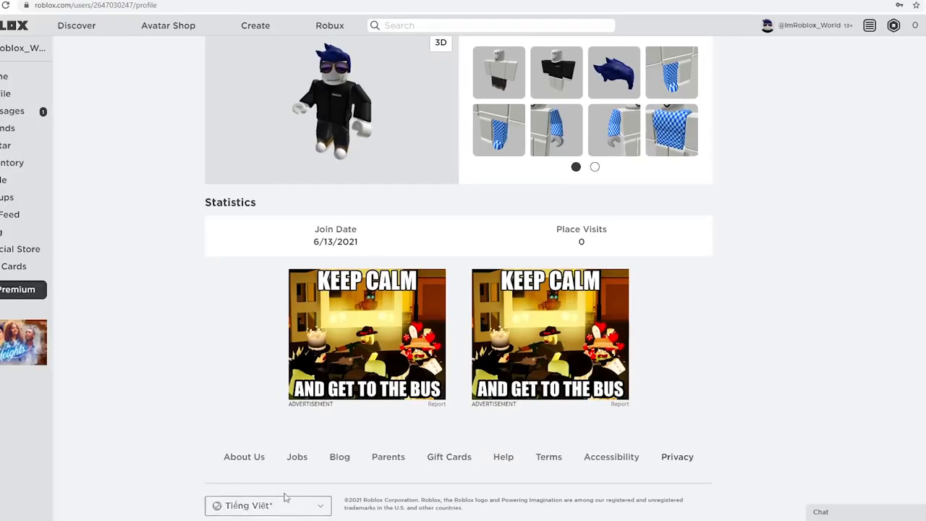
{"action": "mouse_move", "coordinate": [176, 371]}
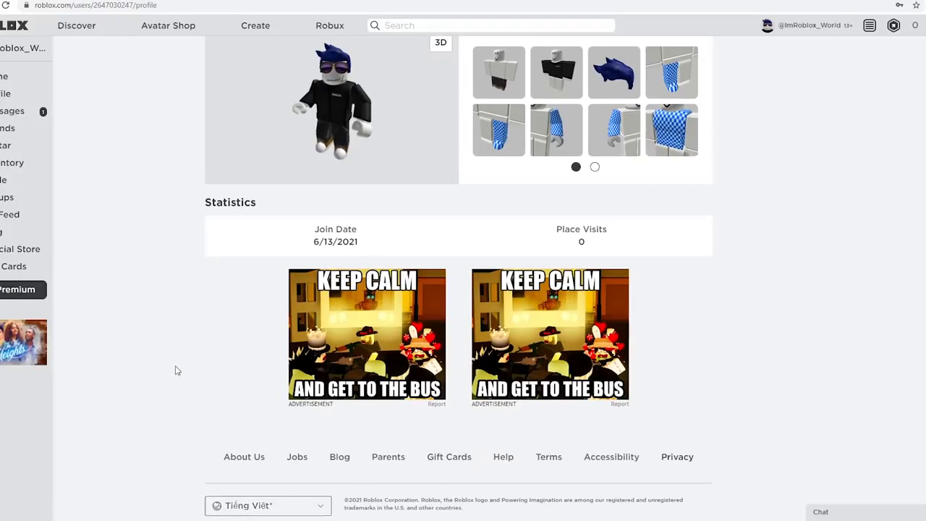
{"action": "scroll", "scroll_direction": "up", "scroll_amount": 3}
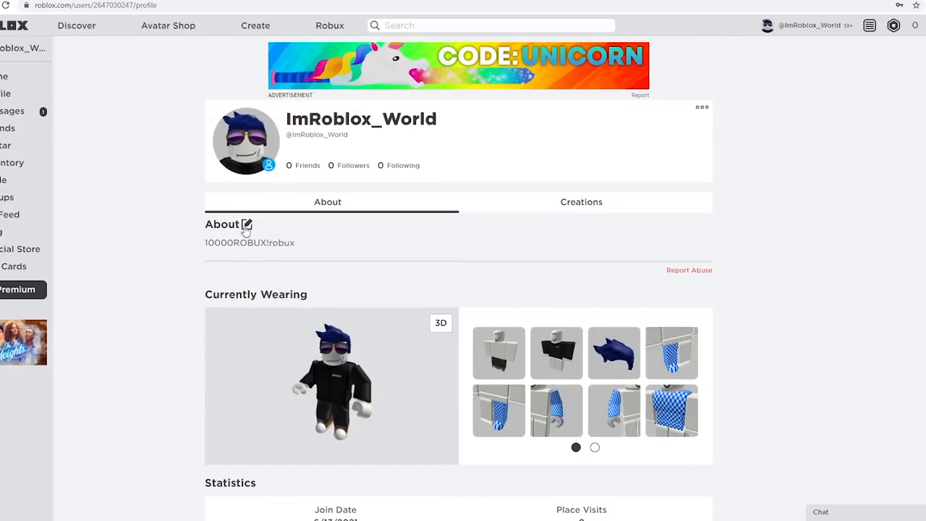
Enter '10K!robux10K' as the profile About text and save it.
{"action": "left_click", "coordinate": [248, 225]}
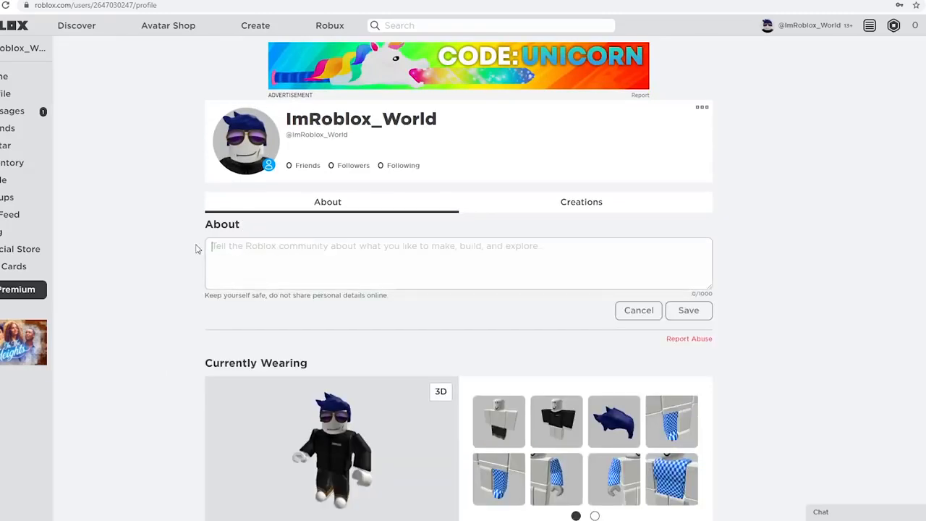
{"action": "type", "text": "10"}
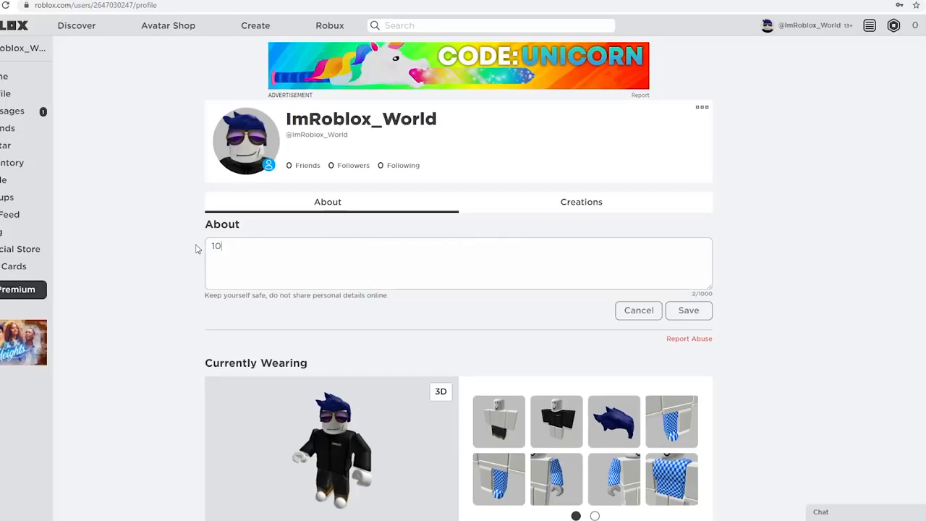
{"action": "type", "text": "K"}
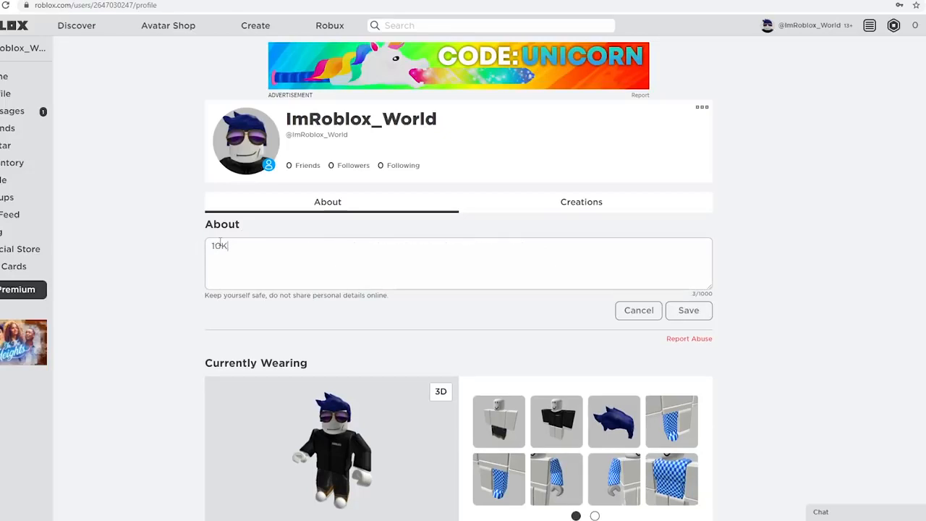
{"action": "type", "text": "!"}
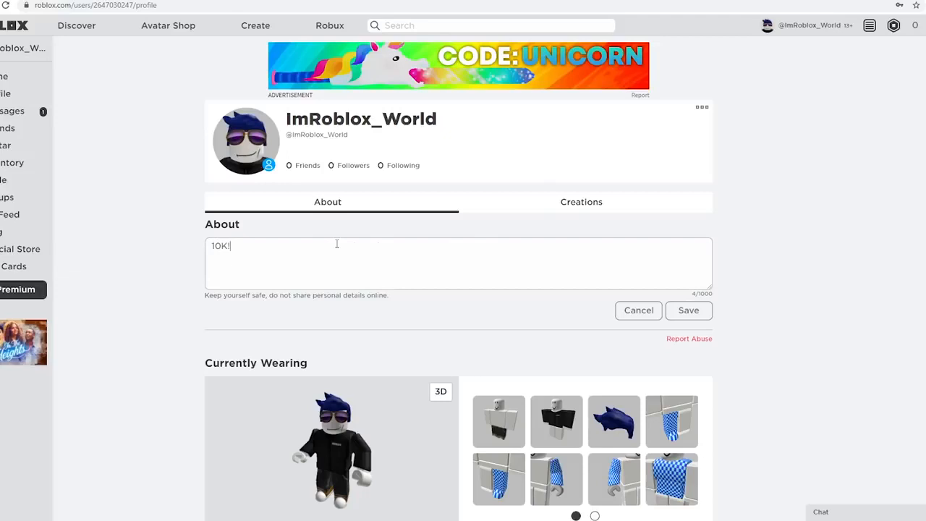
{"action": "type", "text": "robux"}
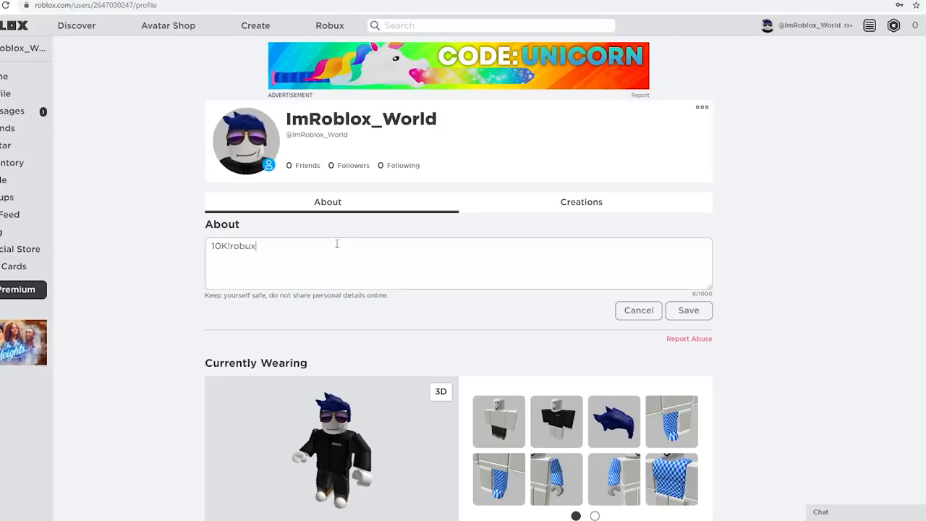
{"action": "type", "text": "10K"}
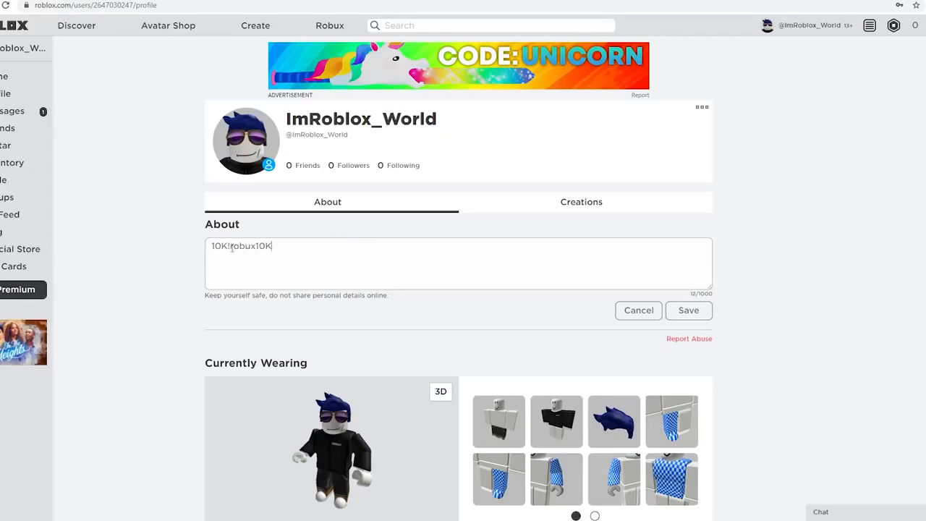
{"action": "double_click", "coordinate": [243, 246]}
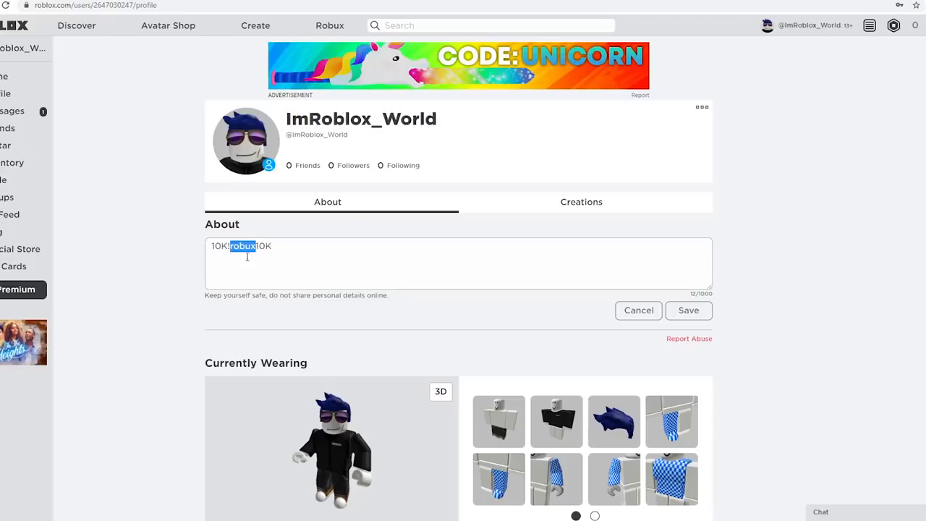
{"action": "mouse_move", "coordinate": [628, 269]}
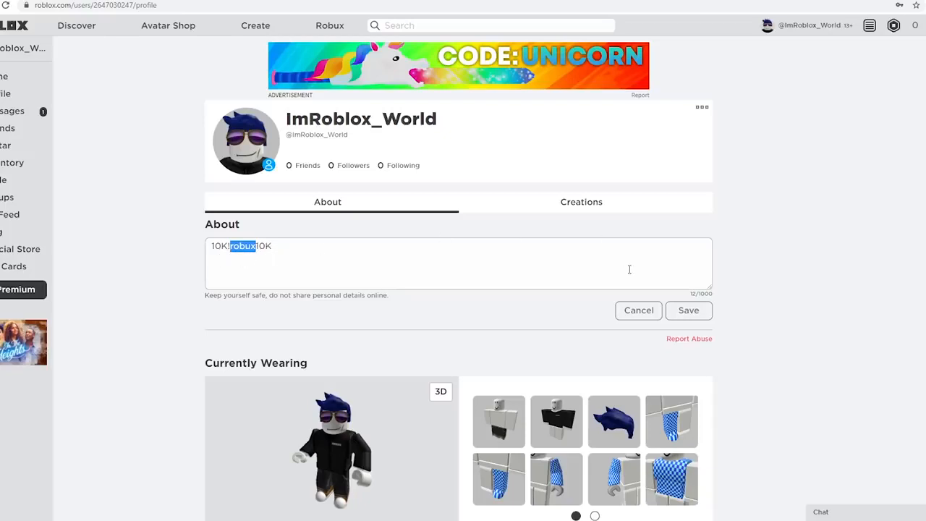
{"action": "left_click", "coordinate": [688, 310]}
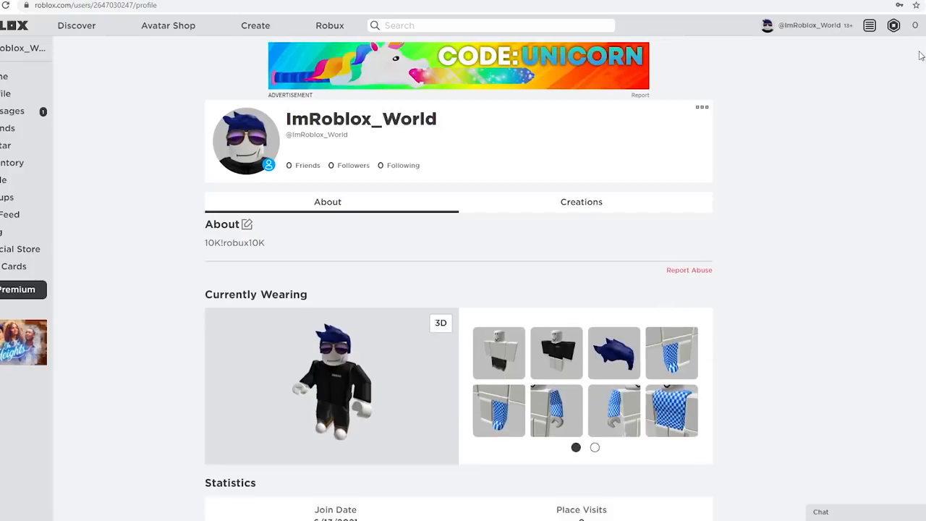
{"action": "mouse_move", "coordinate": [900, 45]}
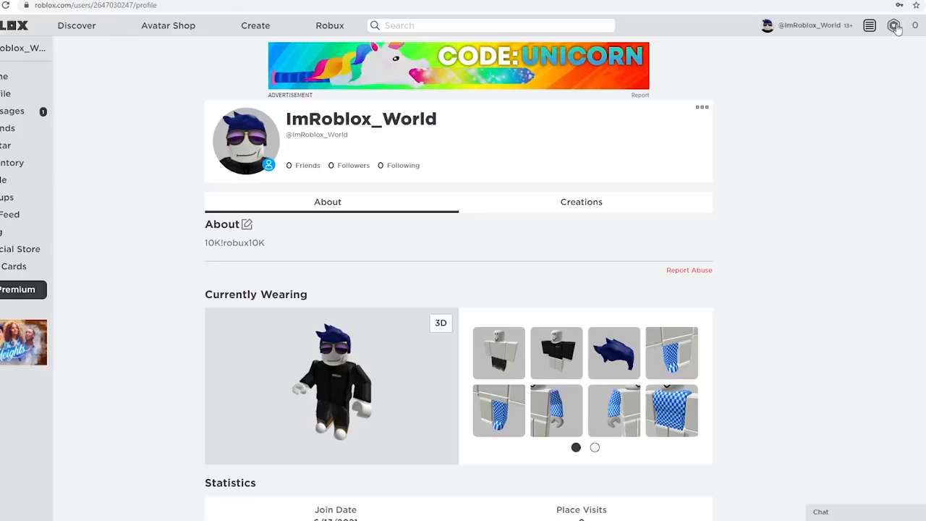
Return to Buy Robux and choose the 10,000 Robux value pack, CAD129.99 due.
{"action": "left_click", "coordinate": [894, 26]}
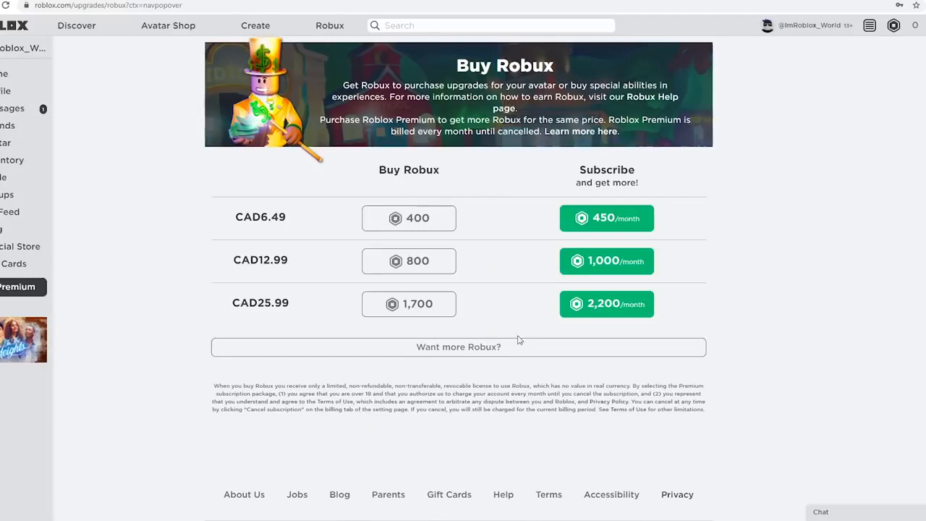
{"action": "left_click", "coordinate": [457, 347]}
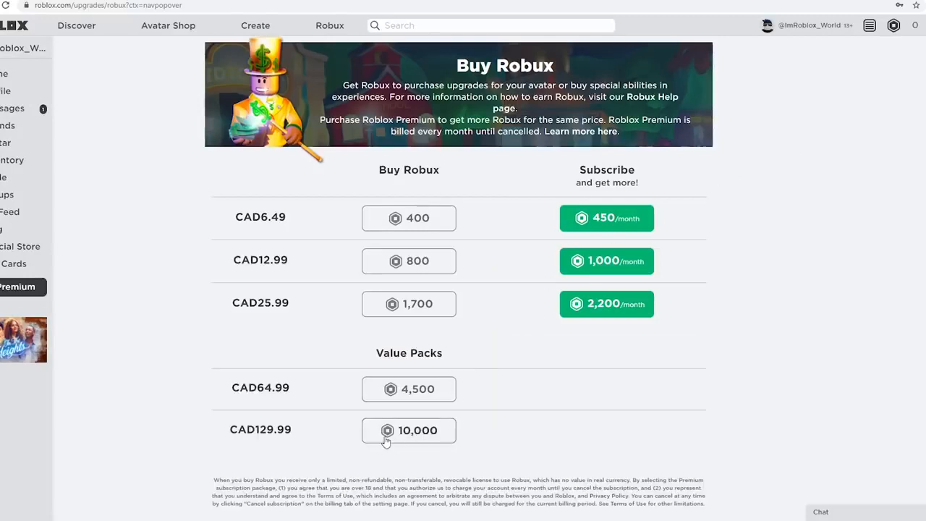
{"action": "mouse_move", "coordinate": [411, 440]}
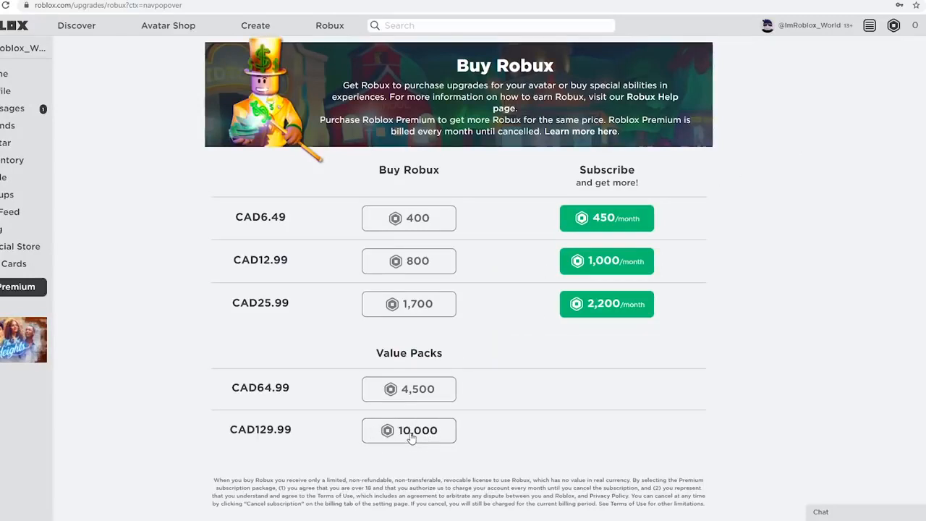
{"action": "left_click", "coordinate": [408, 431]}
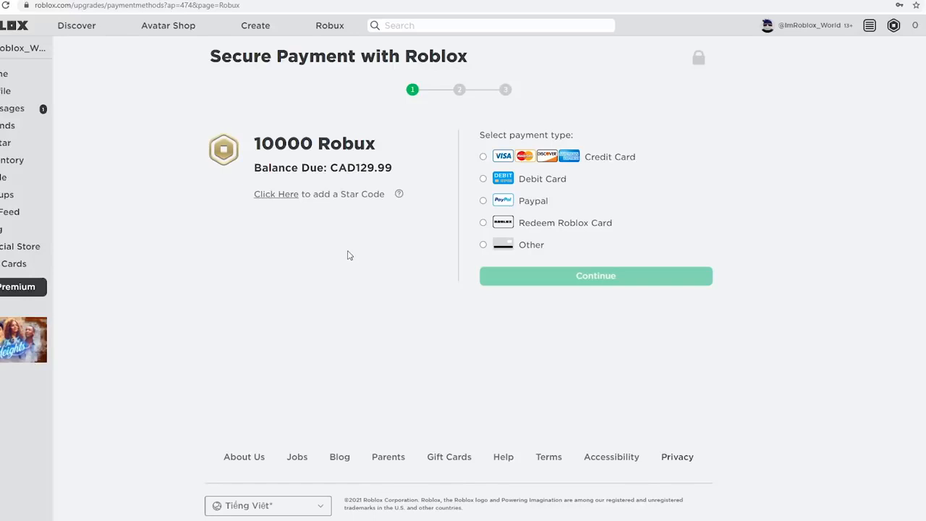
{"action": "mouse_move", "coordinate": [379, 265]}
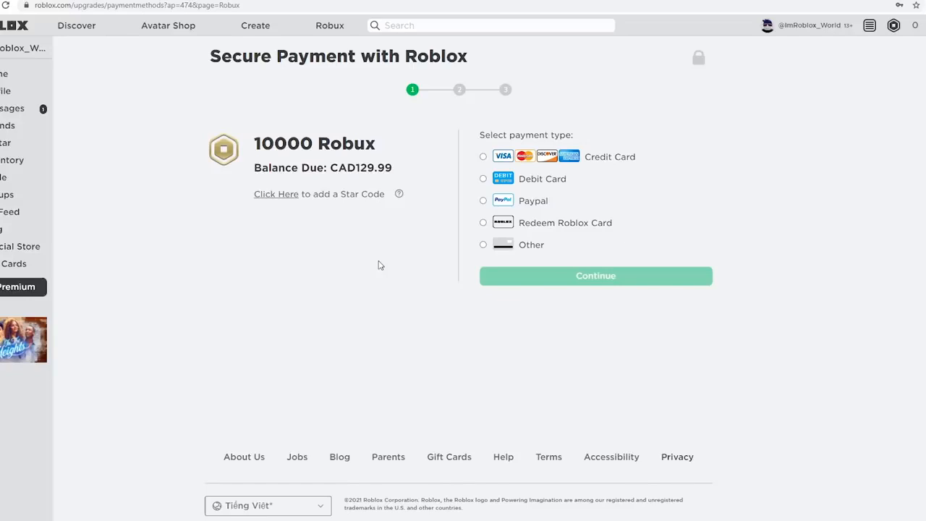
{"action": "mouse_move", "coordinate": [290, 209]}
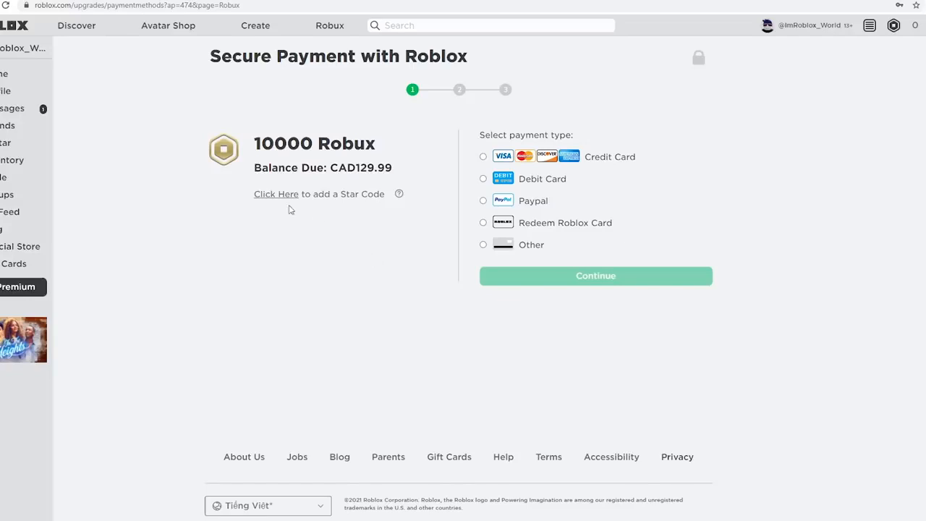
{"action": "mouse_move", "coordinate": [261, 197]}
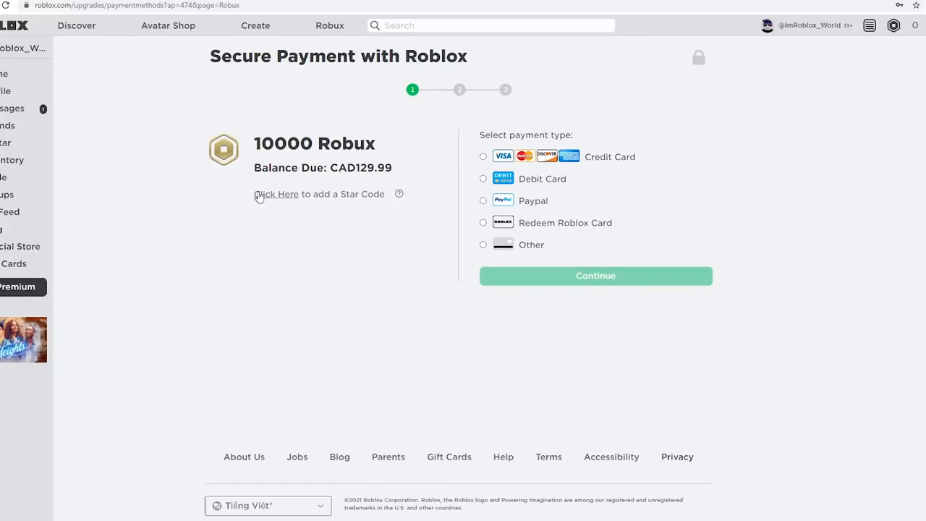
Apply star code 'Ant' to the 10,000 Robux checkout and return to the ImRoblox_World profile.
{"action": "left_click", "coordinate": [275, 194]}
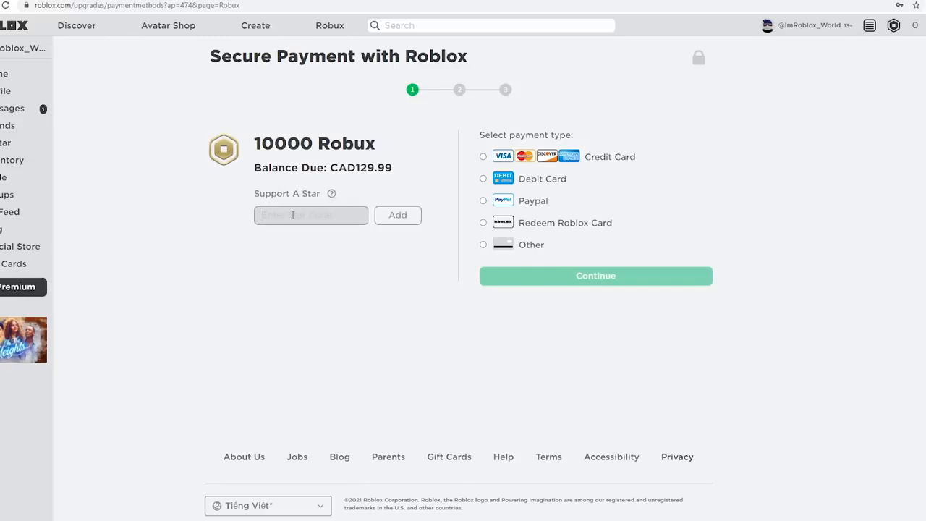
{"action": "type", "text": "A"}
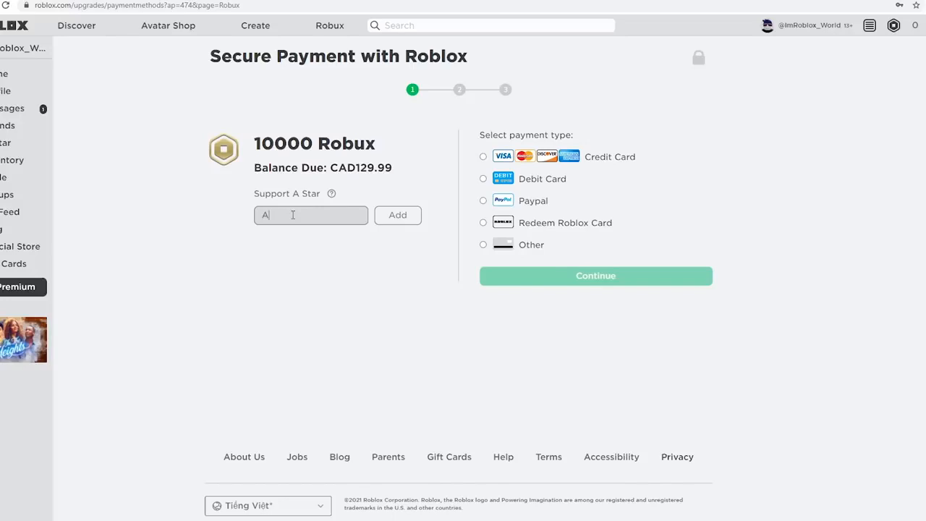
{"action": "type", "text": "n"}
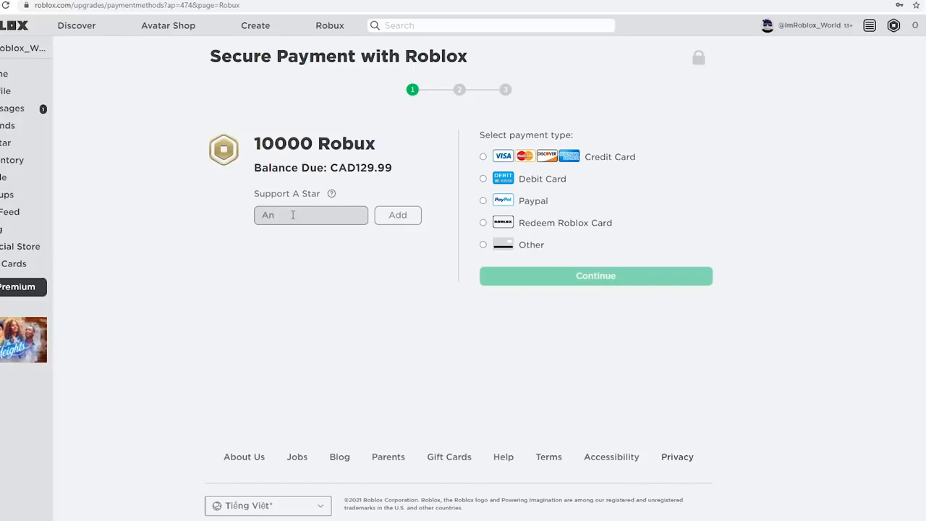
{"action": "type", "text": "t"}
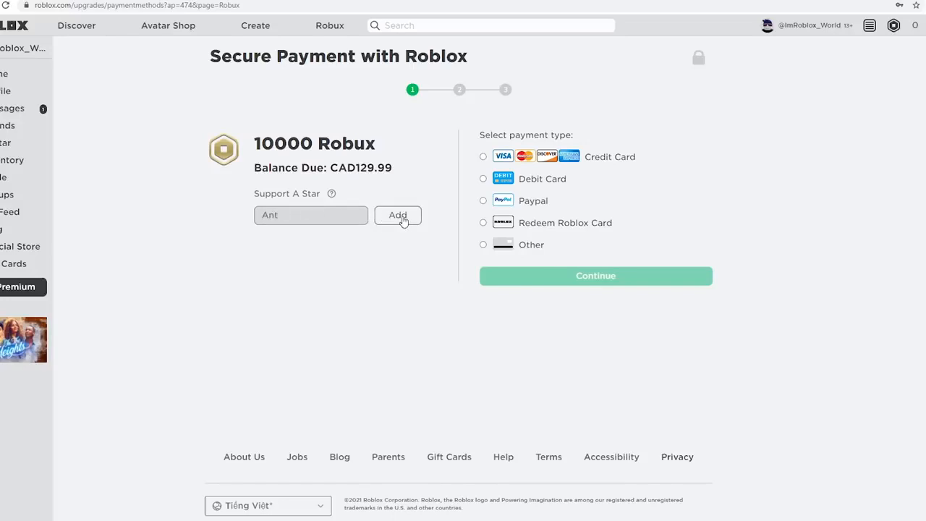
{"action": "left_click", "coordinate": [397, 214]}
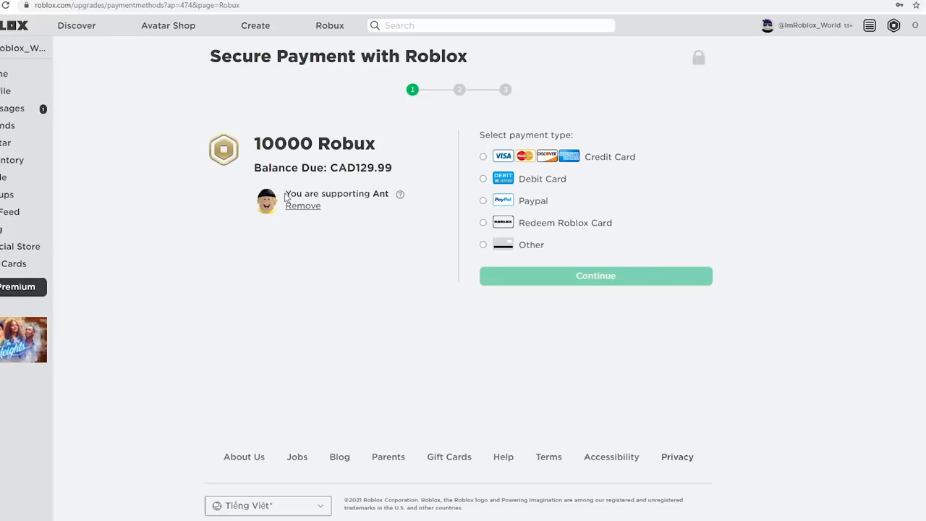
{"action": "left_click", "coordinate": [302, 205]}
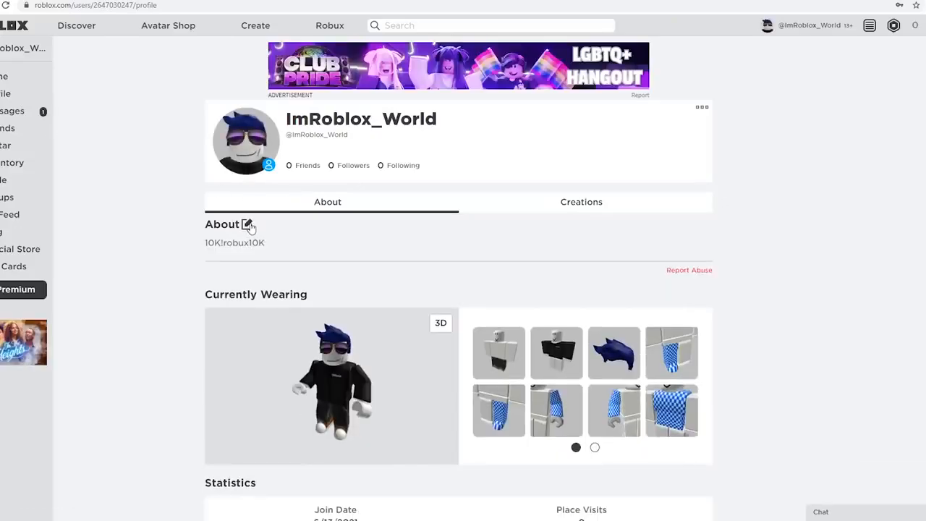
Save the ImRoblox_World profile About description as '10Krbx=Account.'.
{"action": "left_click", "coordinate": [249, 224]}
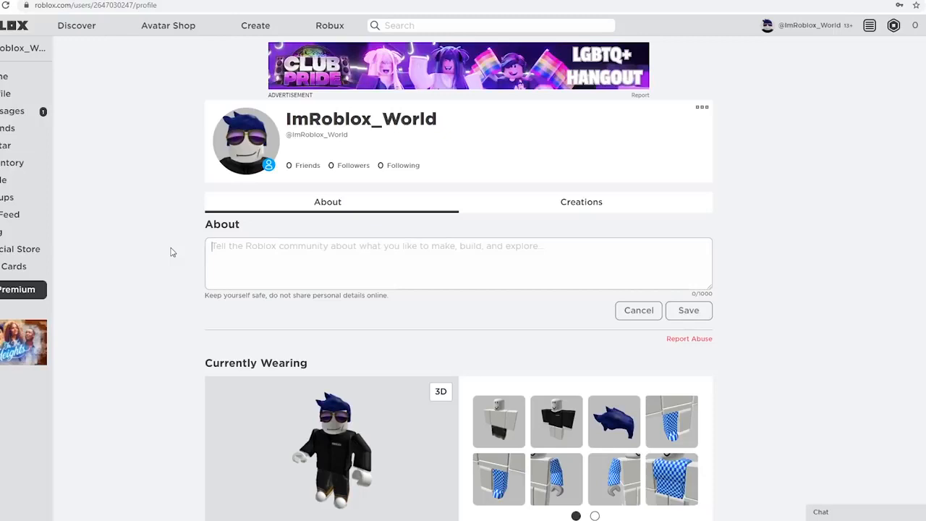
{"action": "type", "text": "10K"}
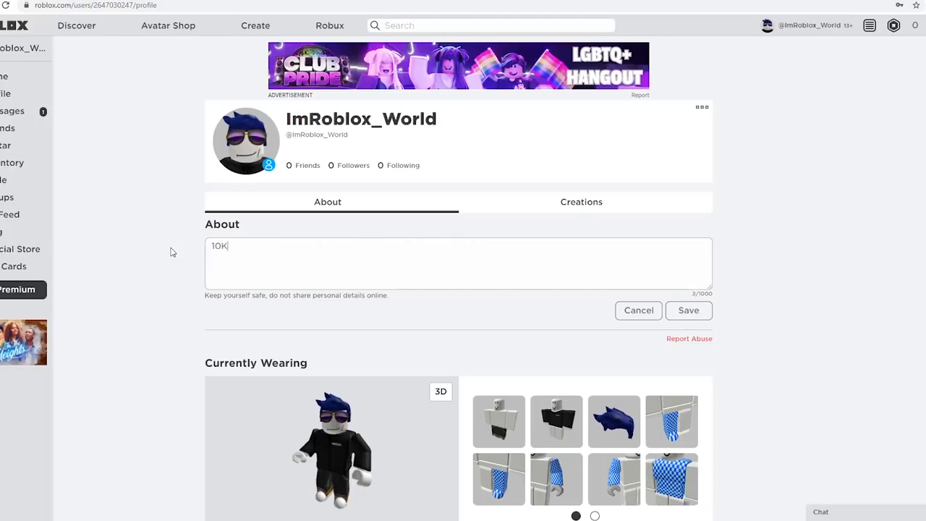
{"action": "type", "text": "rb"}
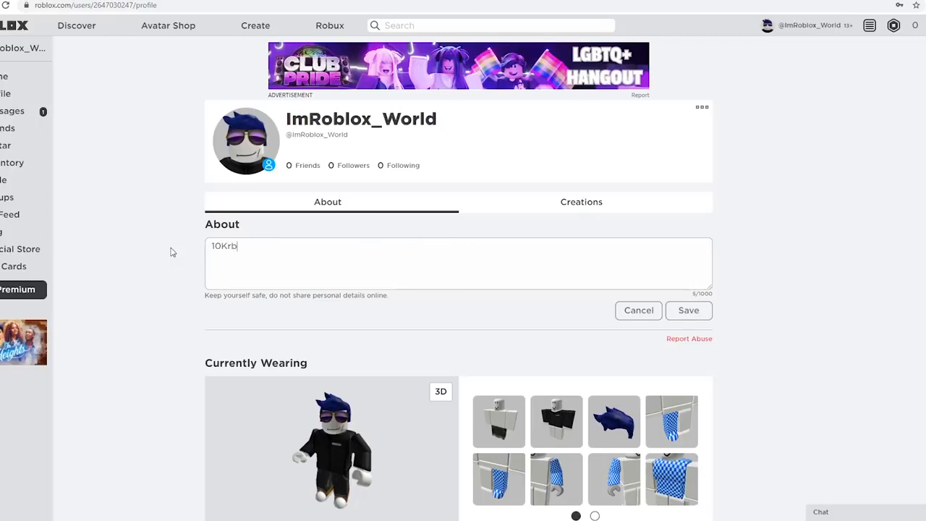
{"action": "type", "text": "x"}
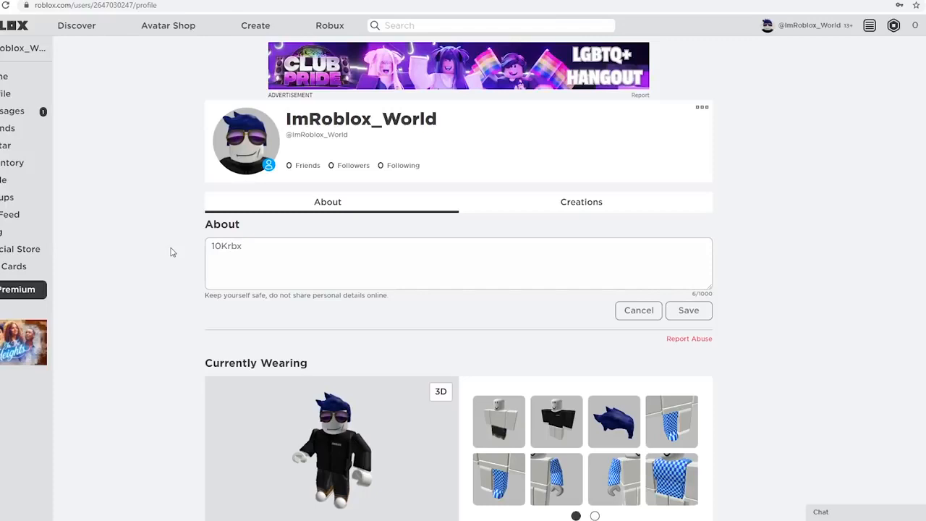
{"action": "type", "text": "="}
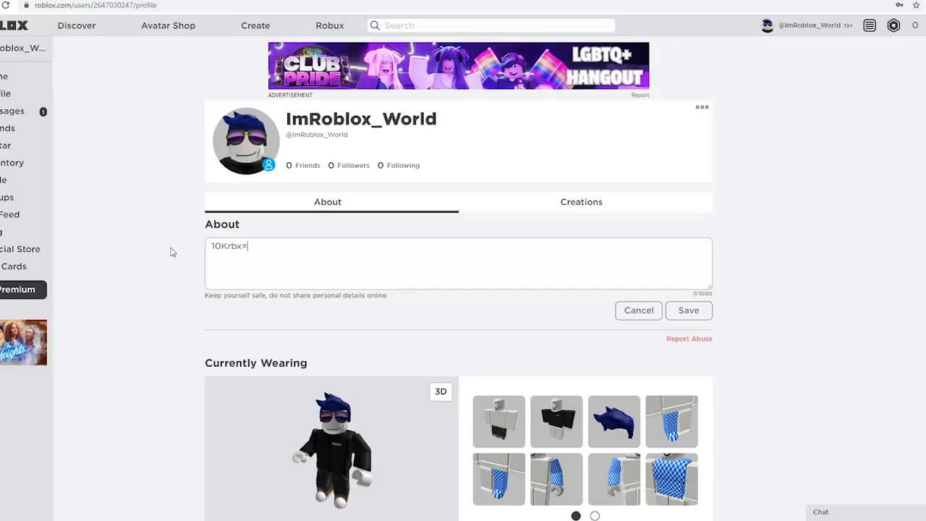
{"action": "type", "text": "Acc"}
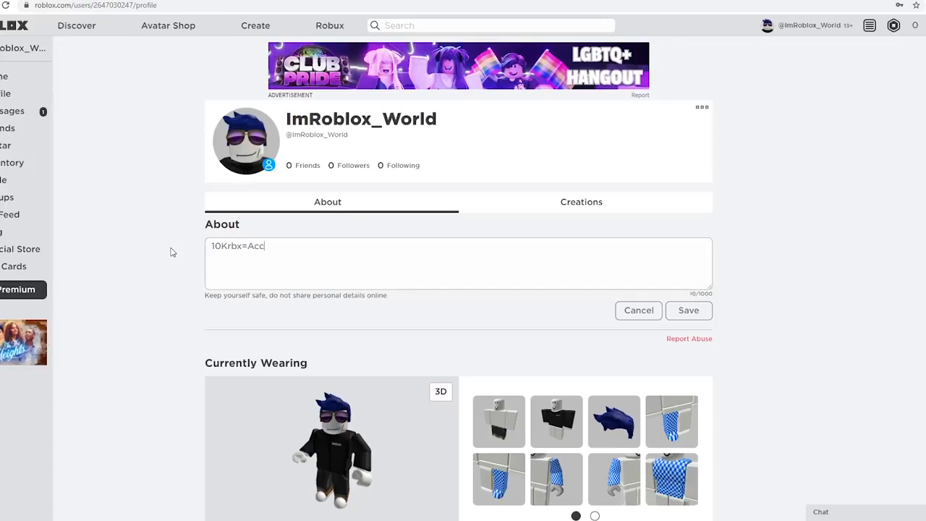
{"action": "type", "text": "ount."}
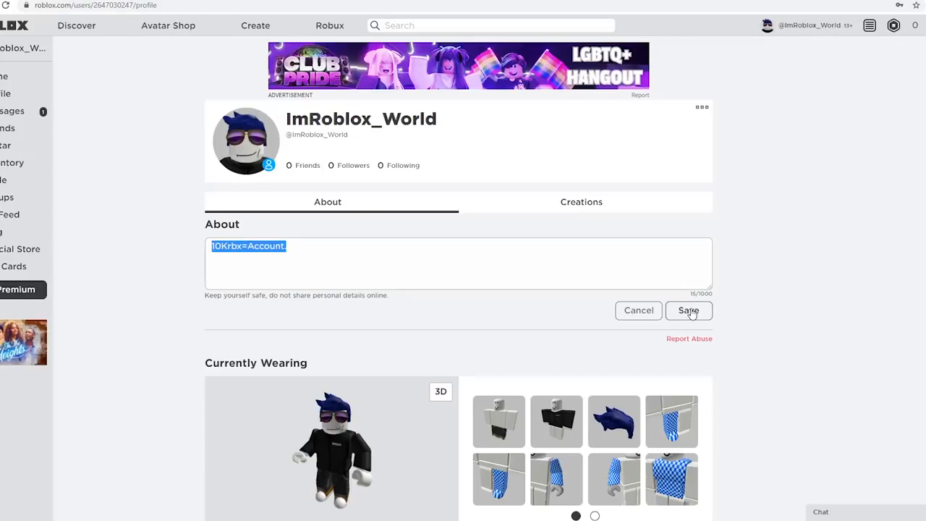
{"action": "left_click", "coordinate": [689, 310]}
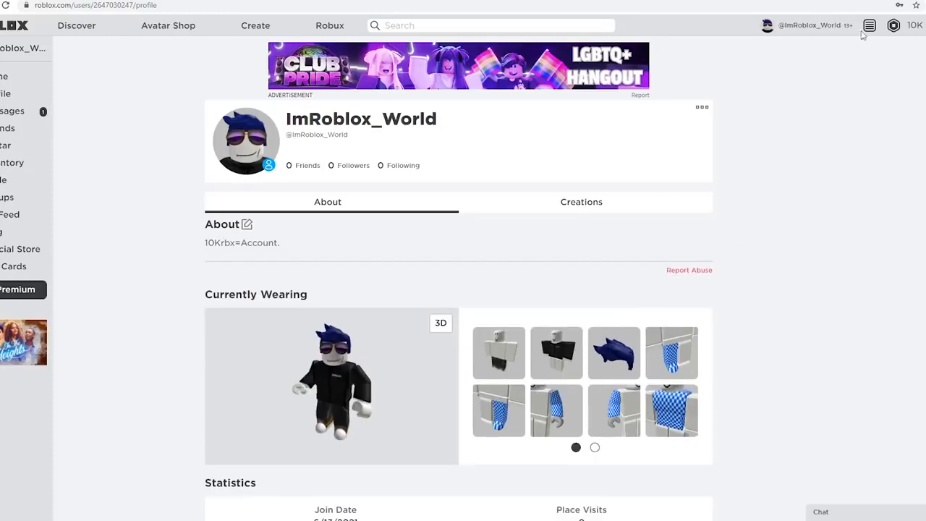